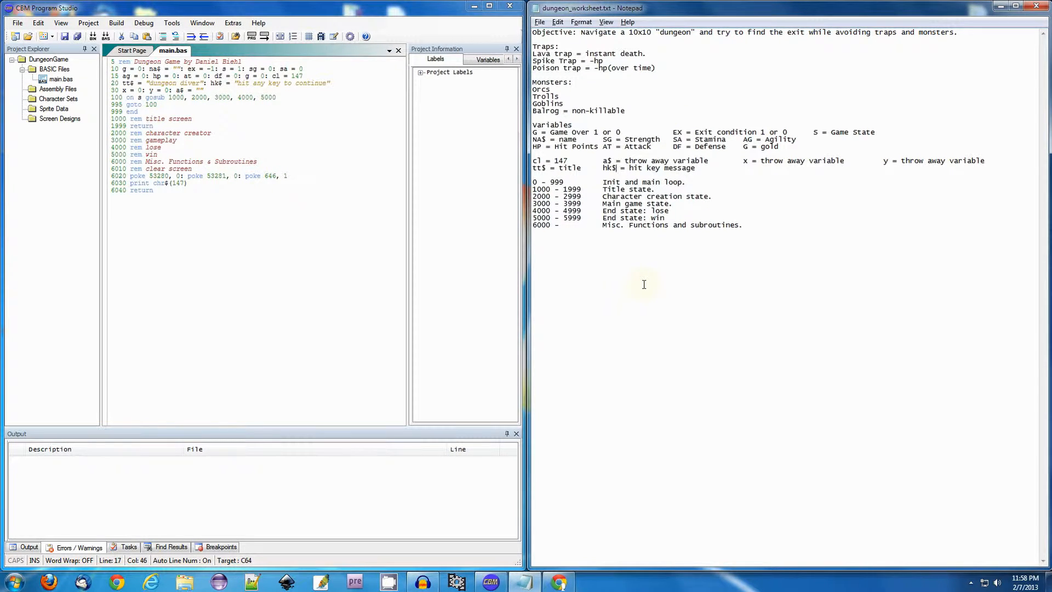
{"action": "mouse_move", "coordinate": [599, 260]}
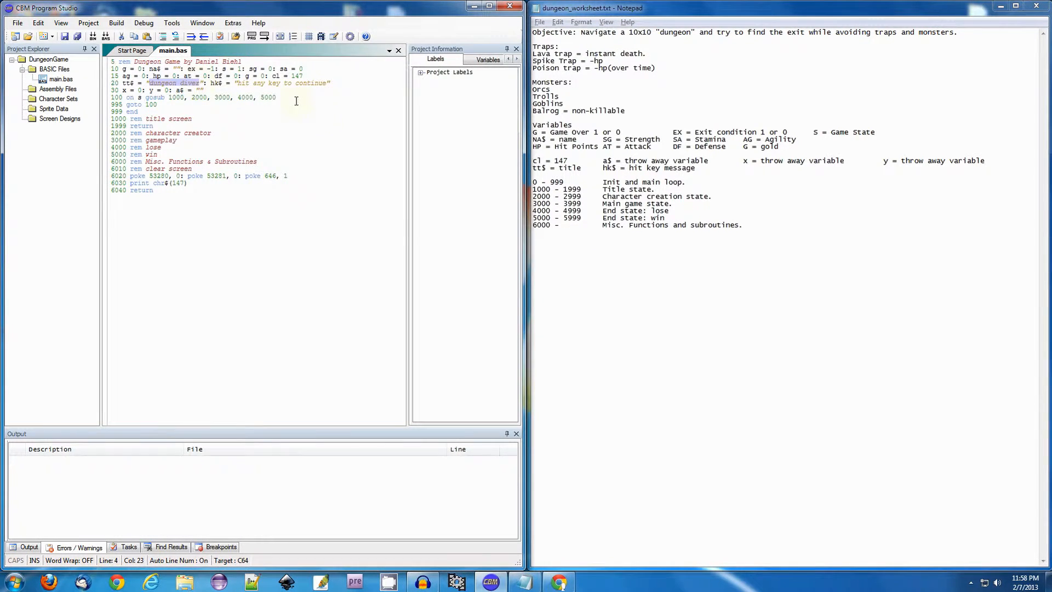
{"action": "mouse_move", "coordinate": [321, 116]}
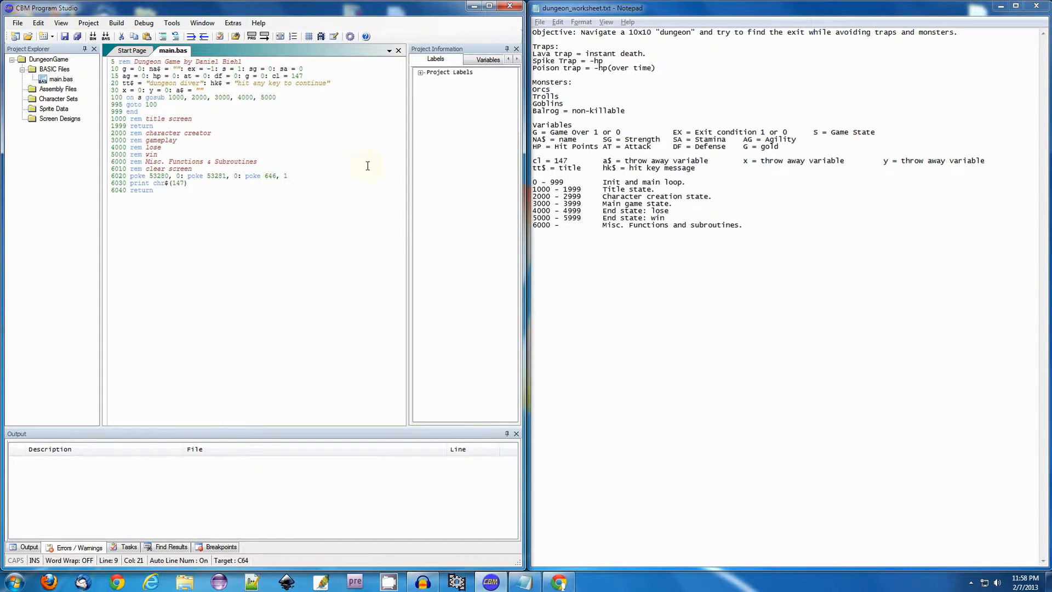
Step: Insert line 25 after line 20: pr$ = "what would you like to do?"
{"action": "left_click", "coordinate": [334, 82]}
{"action": "type", "text": "25"}
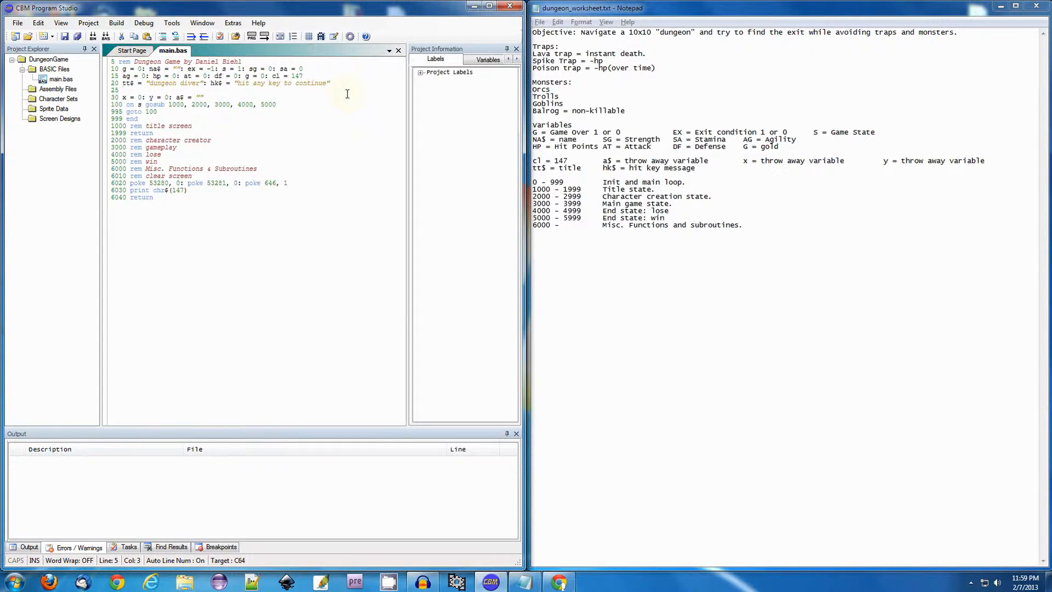
{"action": "type", "text": "pr$ ="}
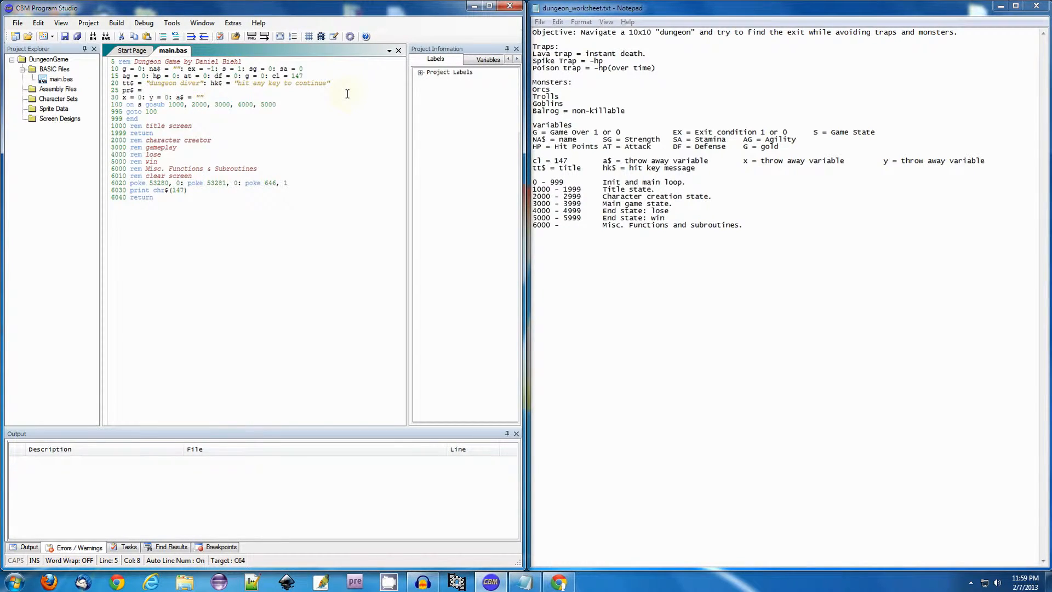
{"action": "type", "text": "\"What"}
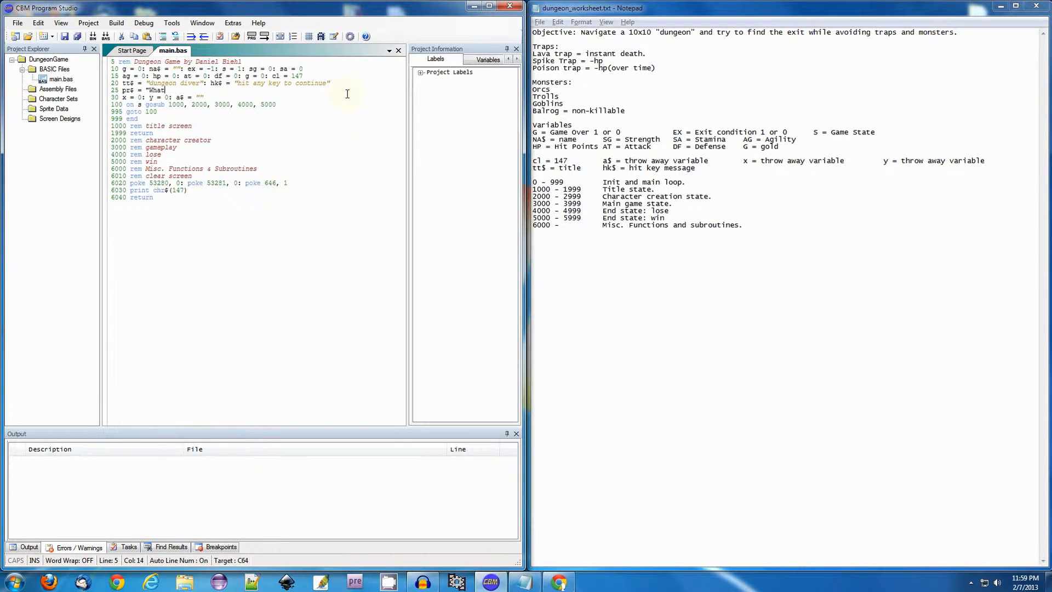
{"action": "type", "text": "would you"}
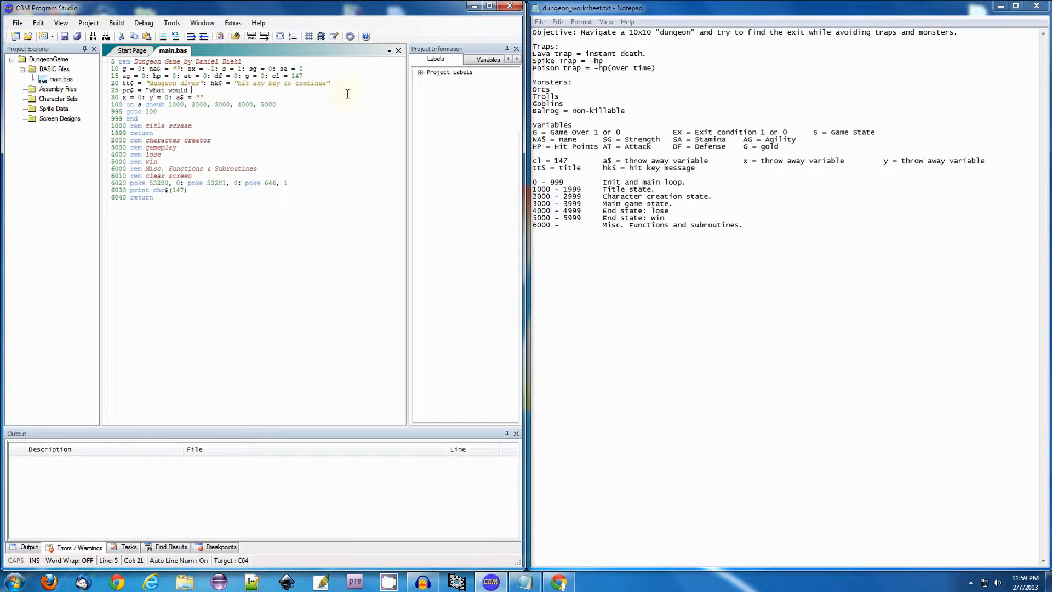
{"action": "type", "text": "you like to do?"}
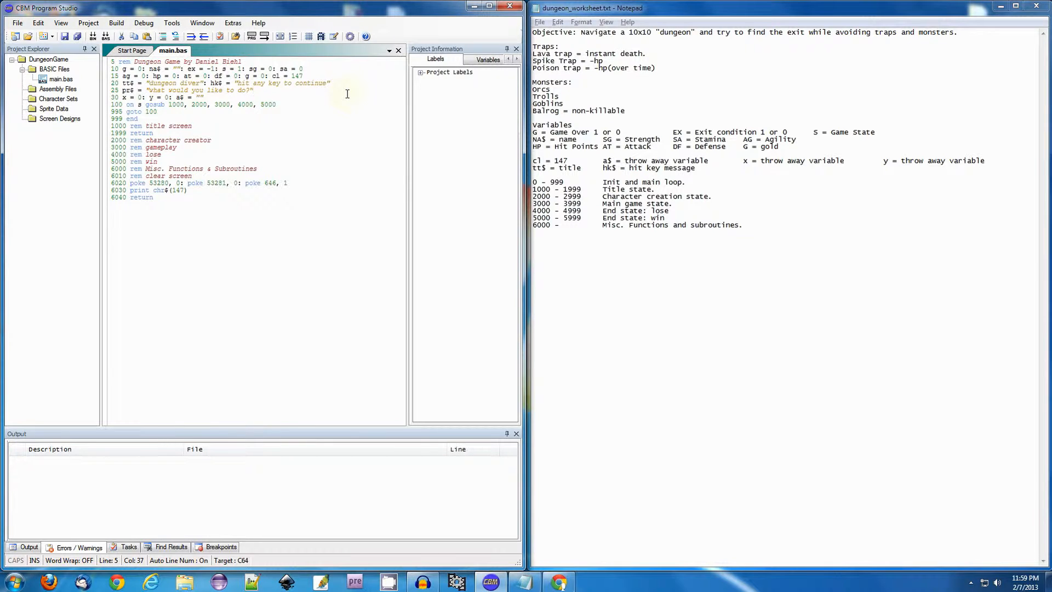
{"action": "mouse_move", "coordinate": [363, 127]}
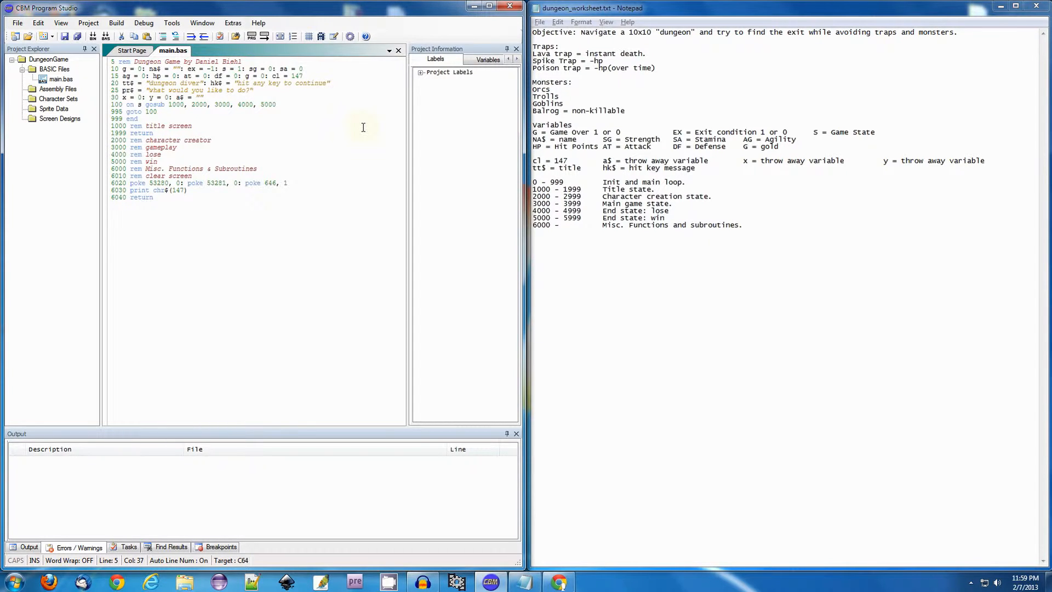
{"action": "mouse_move", "coordinate": [623, 110]}
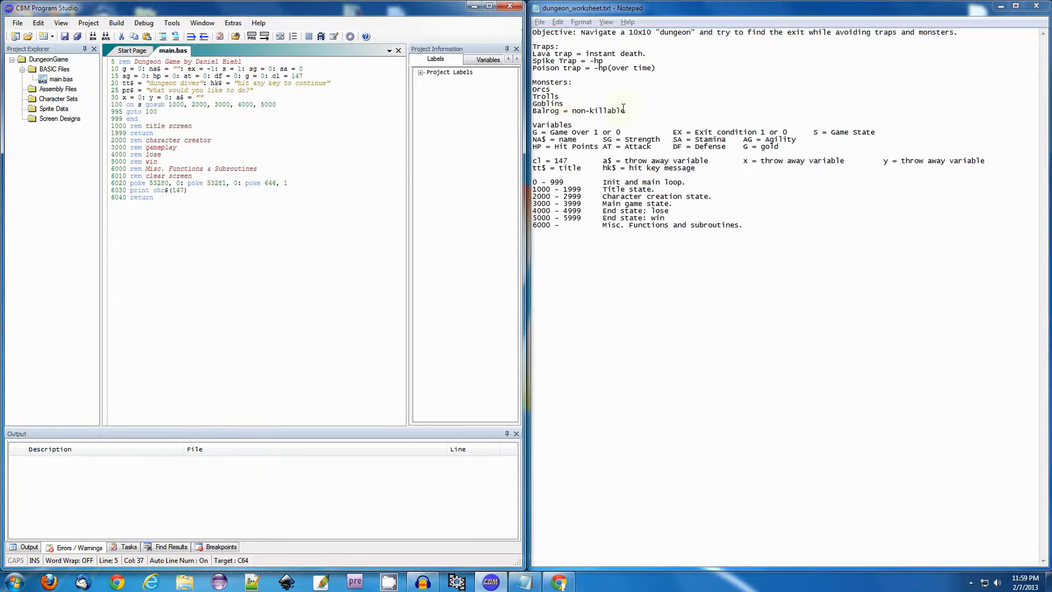
{"action": "left_click_drag", "start_coordinate": [554, 90], "coordinate": [624, 111]}
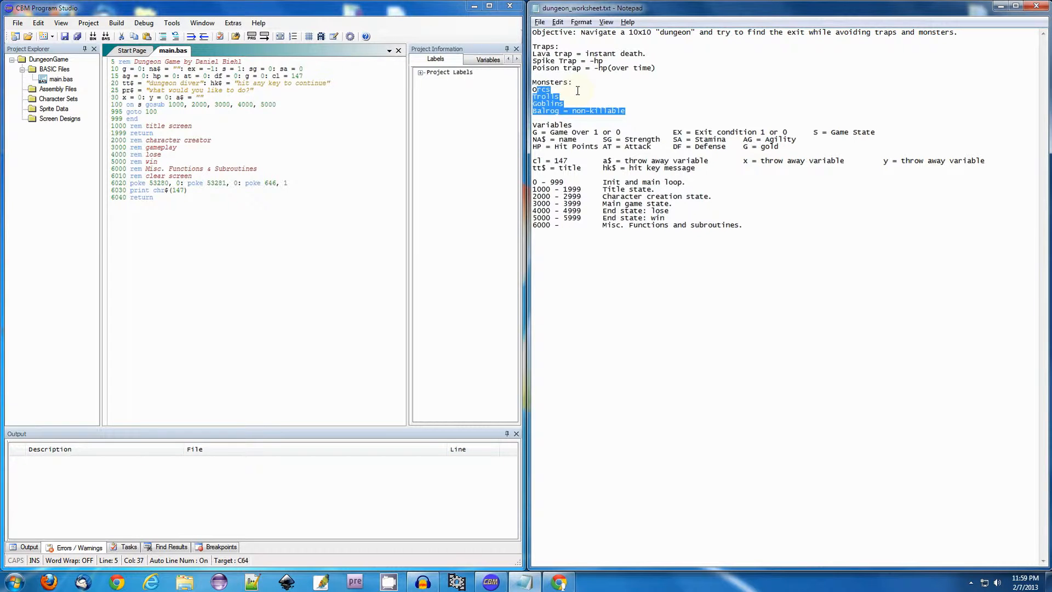
{"action": "left_click", "coordinate": [577, 91]}
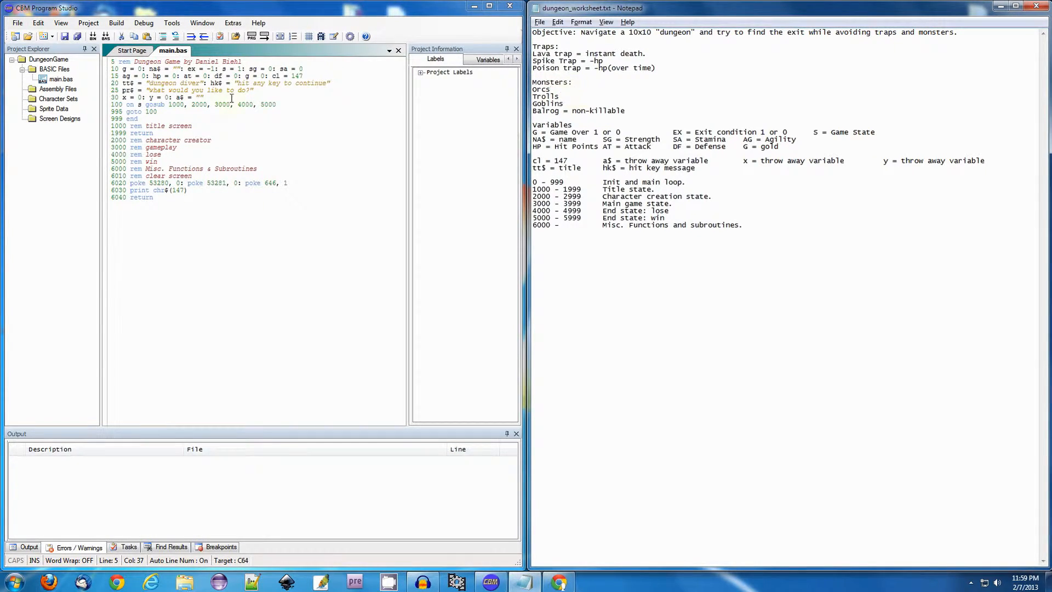
{"action": "left_click", "coordinate": [186, 126]}
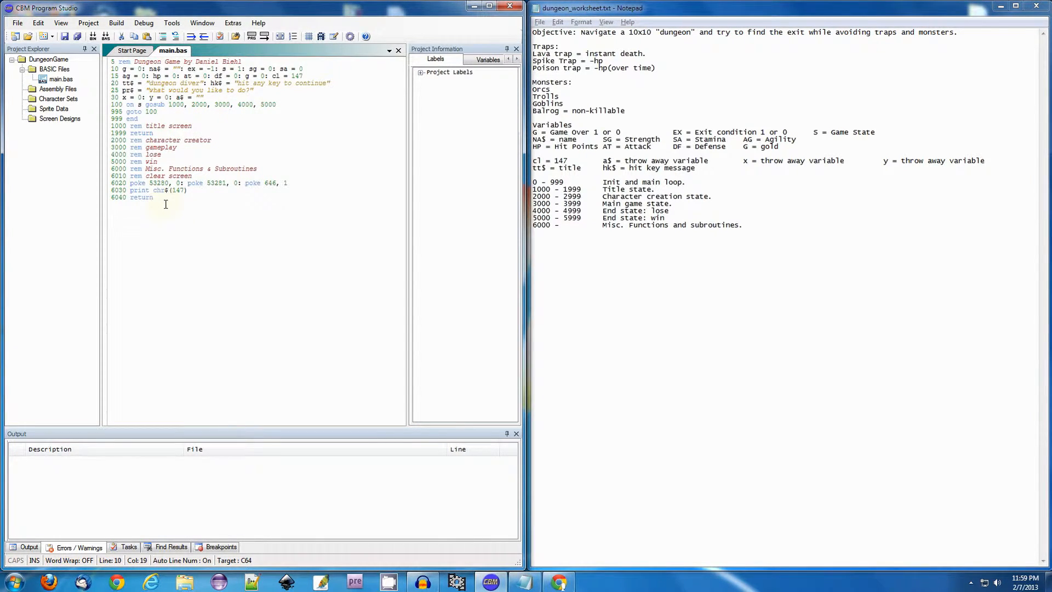
{"action": "left_click_drag", "start_coordinate": [131, 182], "coordinate": [191, 197]}
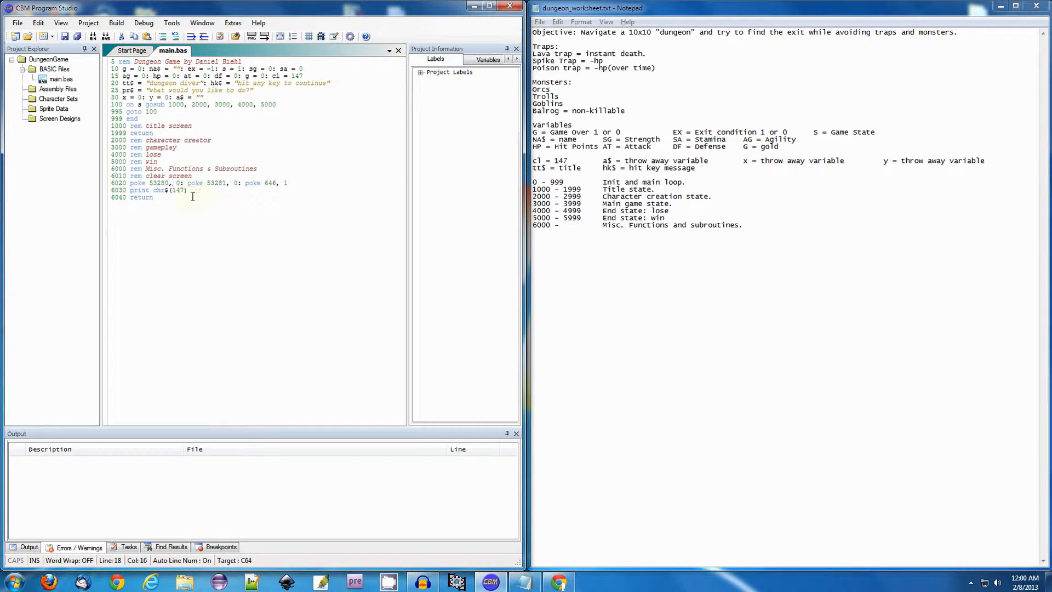
{"action": "left_click_drag", "start_coordinate": [114, 176], "coordinate": [188, 197]}
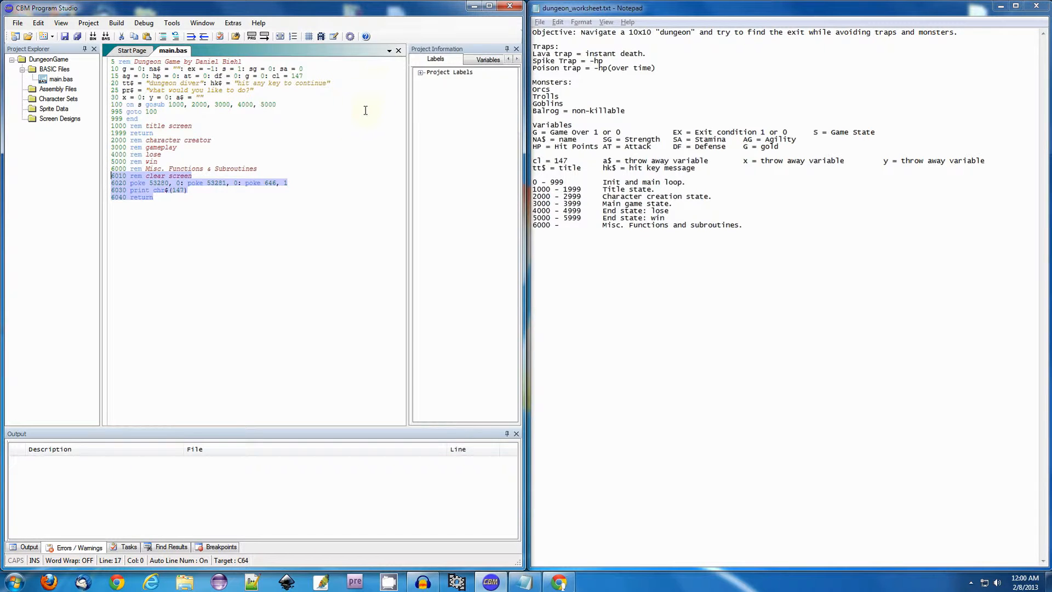
{"action": "mouse_move", "coordinate": [364, 167]}
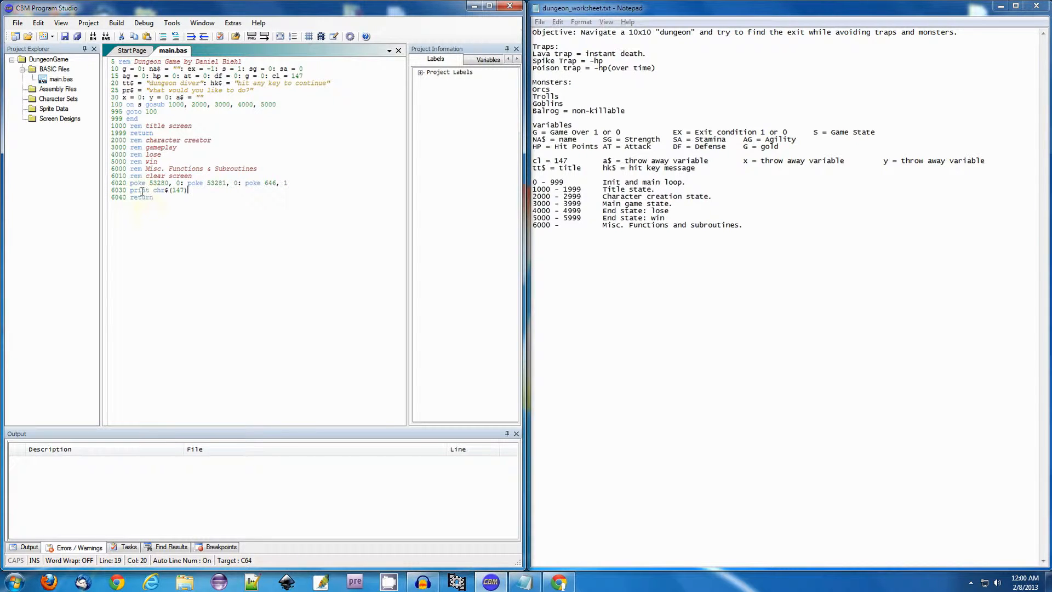
{"action": "mouse_move", "coordinate": [212, 195]}
{"action": "type", "text": "6040 return"}
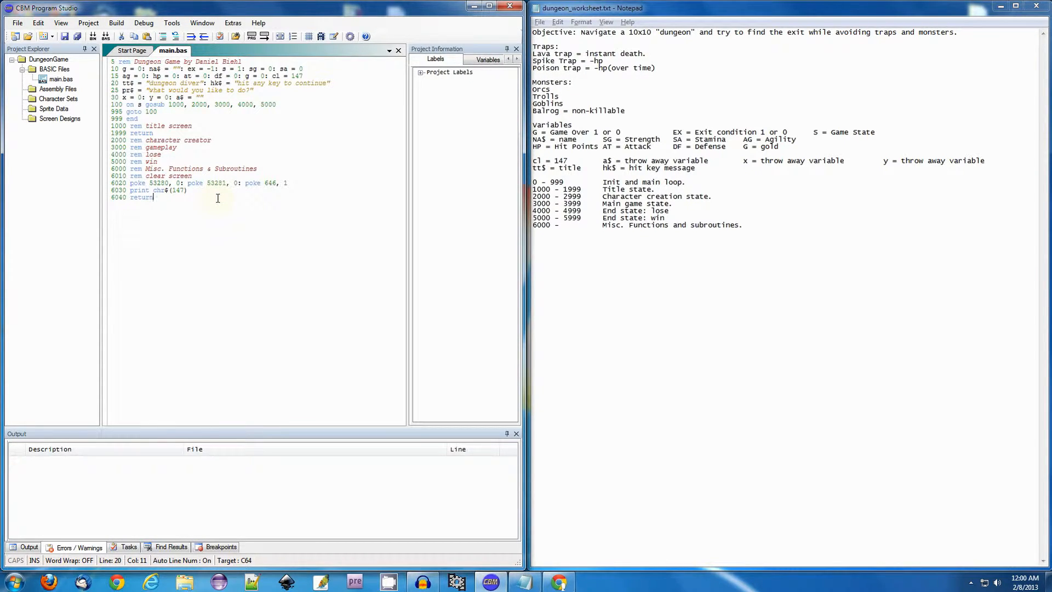
{"action": "mouse_move", "coordinate": [264, 293]}
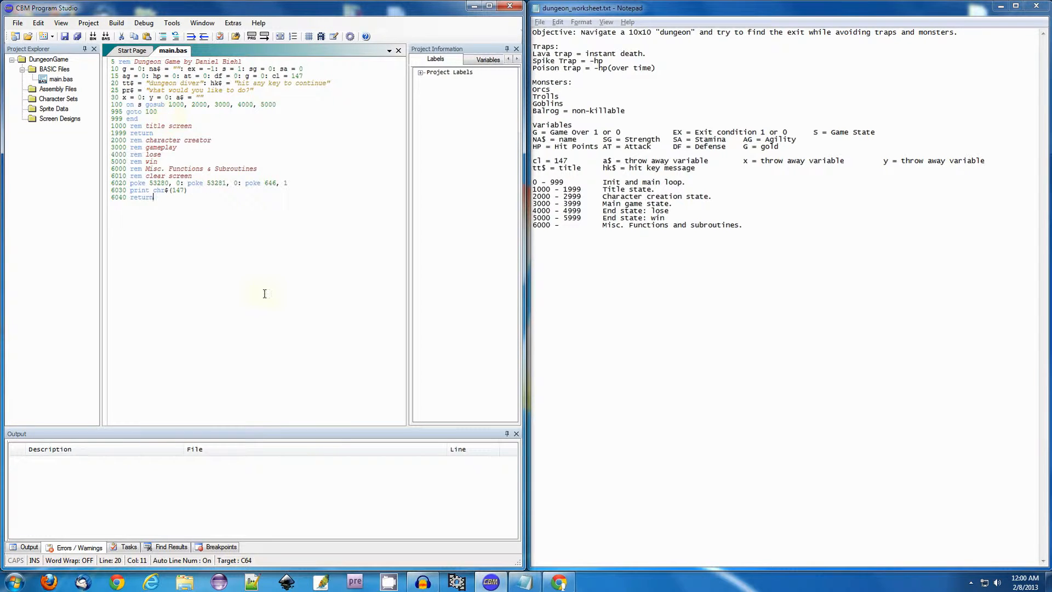
{"action": "mouse_move", "coordinate": [231, 318]}
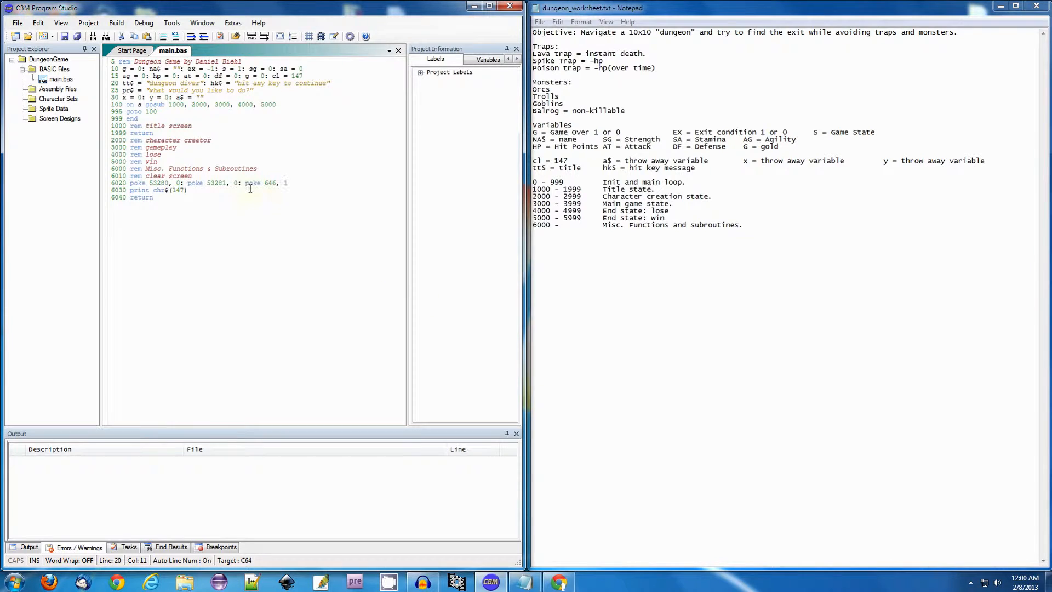
{"action": "left_click", "coordinate": [187, 190]}
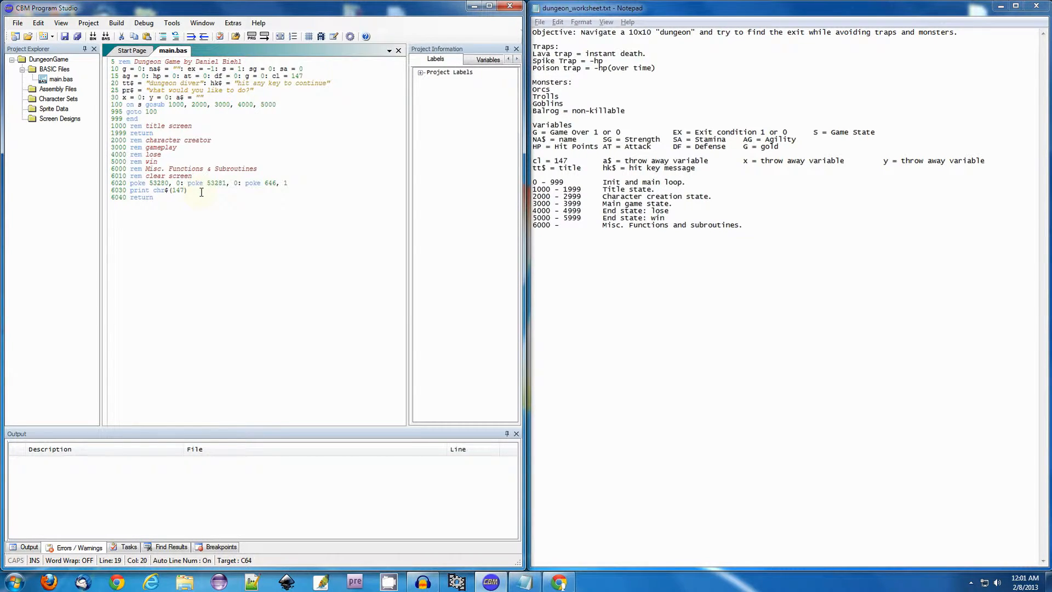
{"action": "mouse_move", "coordinate": [181, 199]}
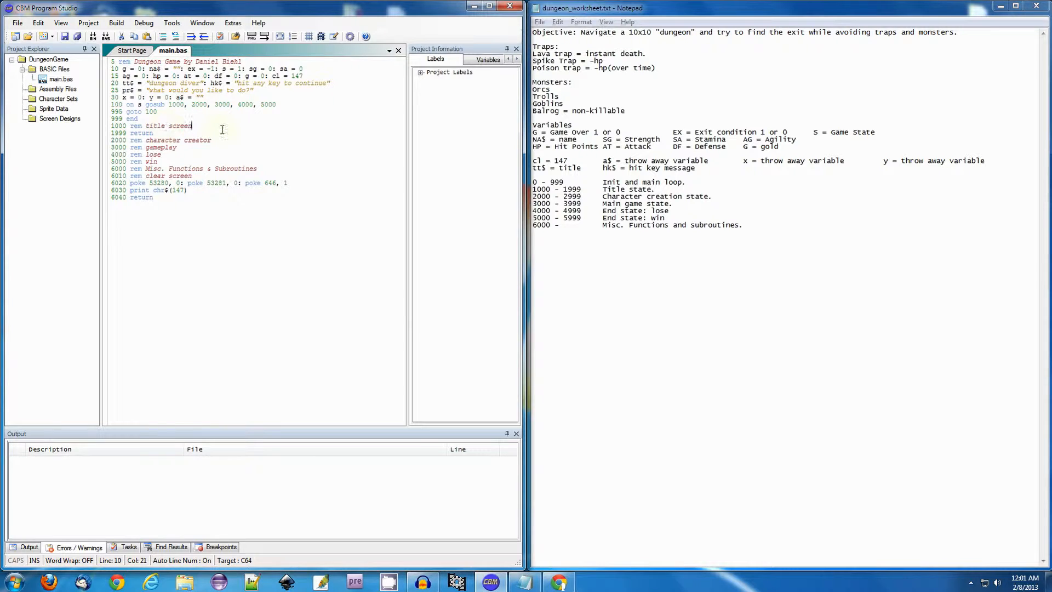
{"action": "mouse_move", "coordinate": [297, 155]}
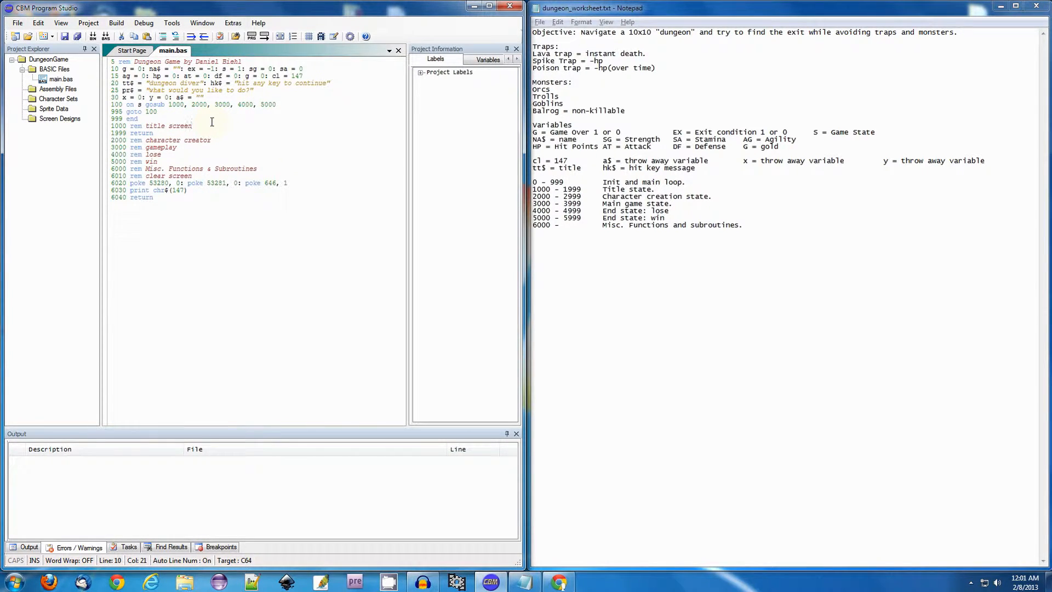
Step: Type new line 1995 s = 2 into the title screen section
{"action": "left_click", "coordinate": [199, 105]}
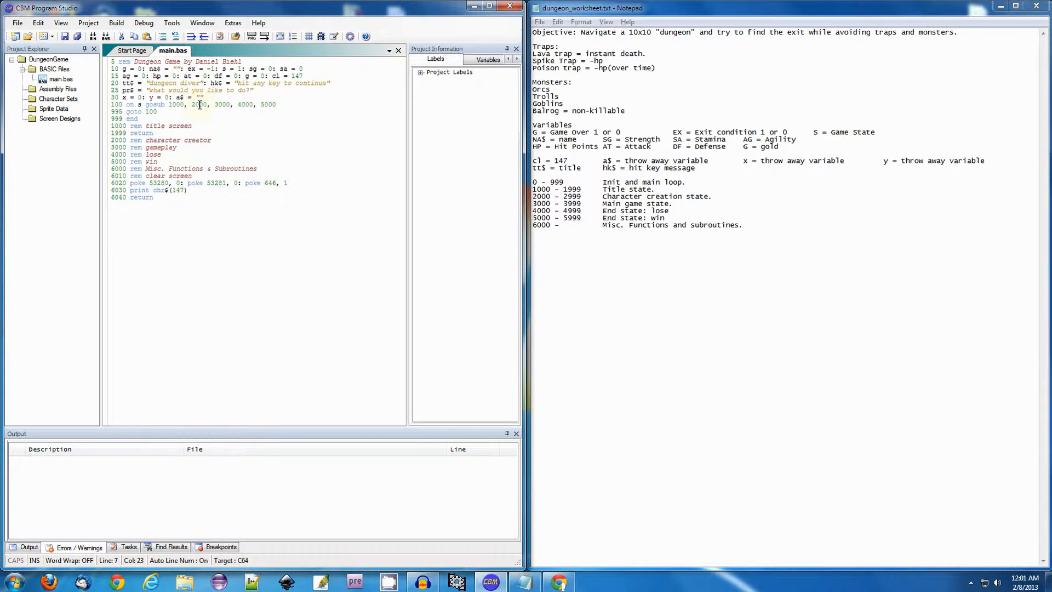
{"action": "double_click", "coordinate": [199, 104]}
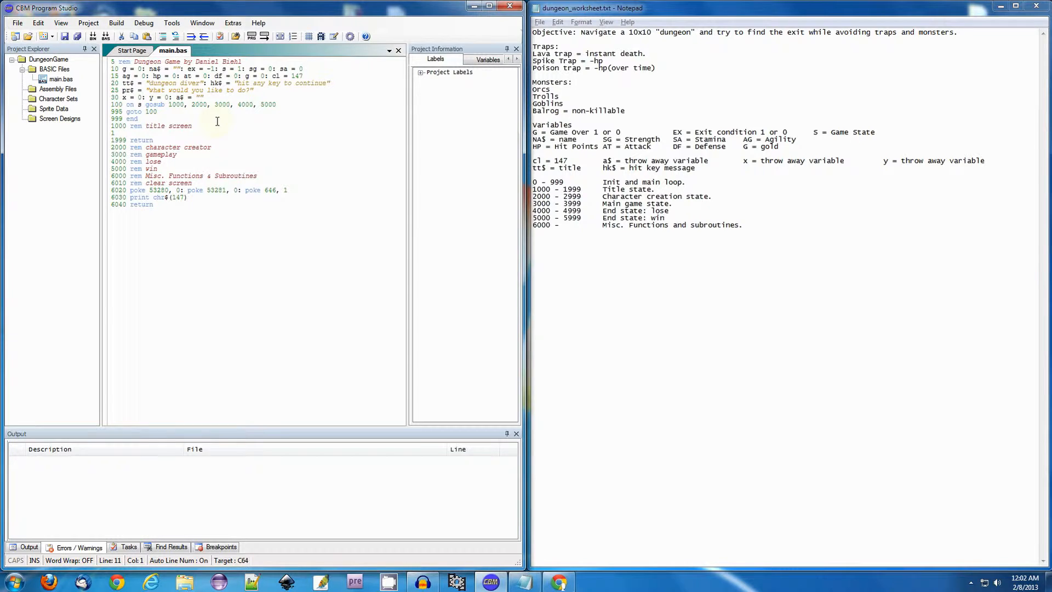
{"action": "type", "text": "11995"}
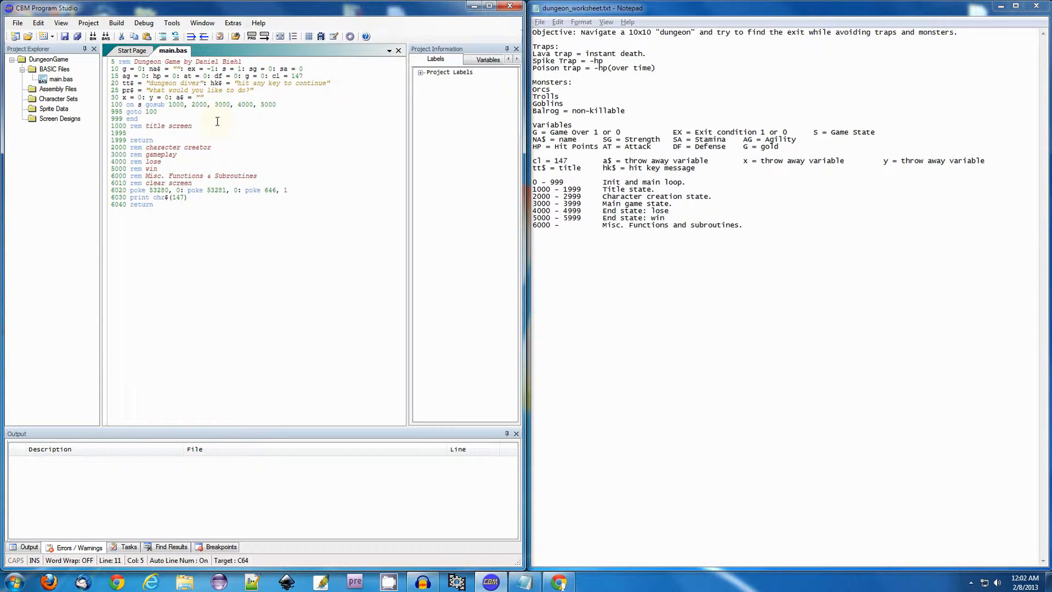
{"action": "type", "text": "a"}
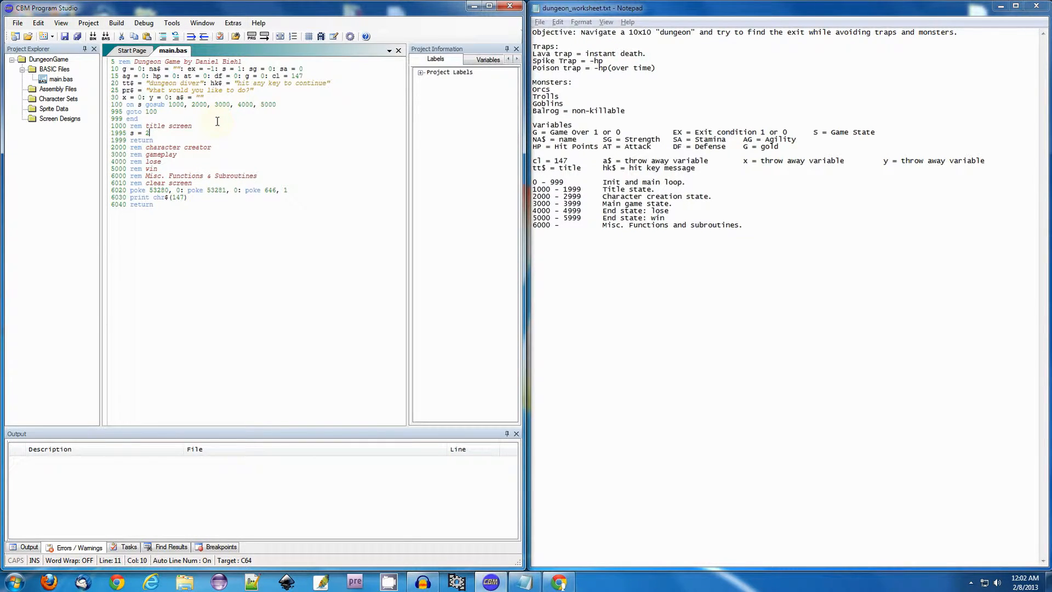
{"action": "mouse_move", "coordinate": [188, 106]}
{"action": "type", "text": ": tempe"}
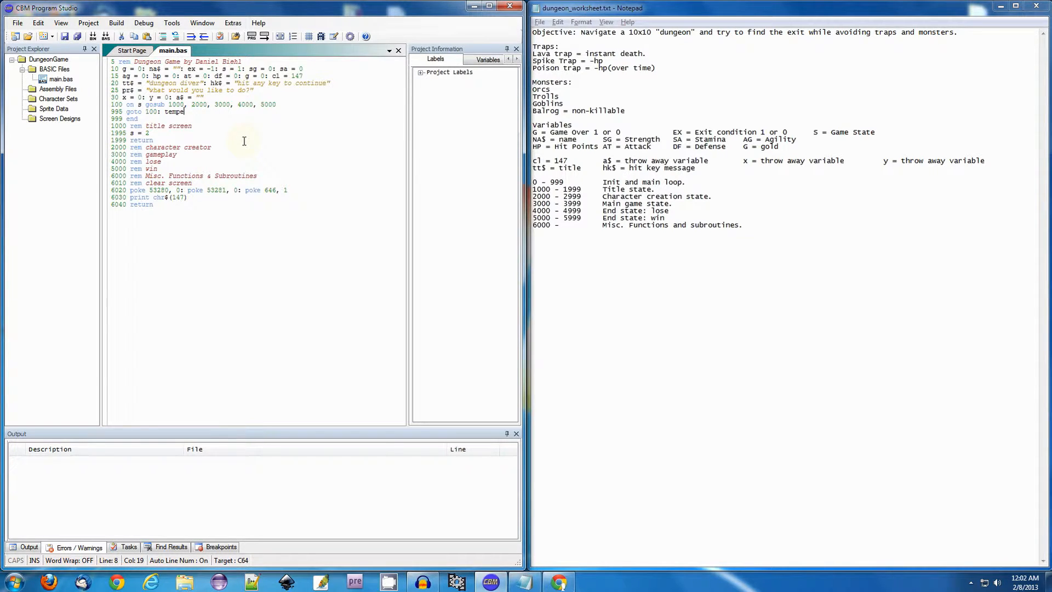
Step: Append ': rem temp' after goto 100 on line 995
{"action": "type", "text": "rary"}
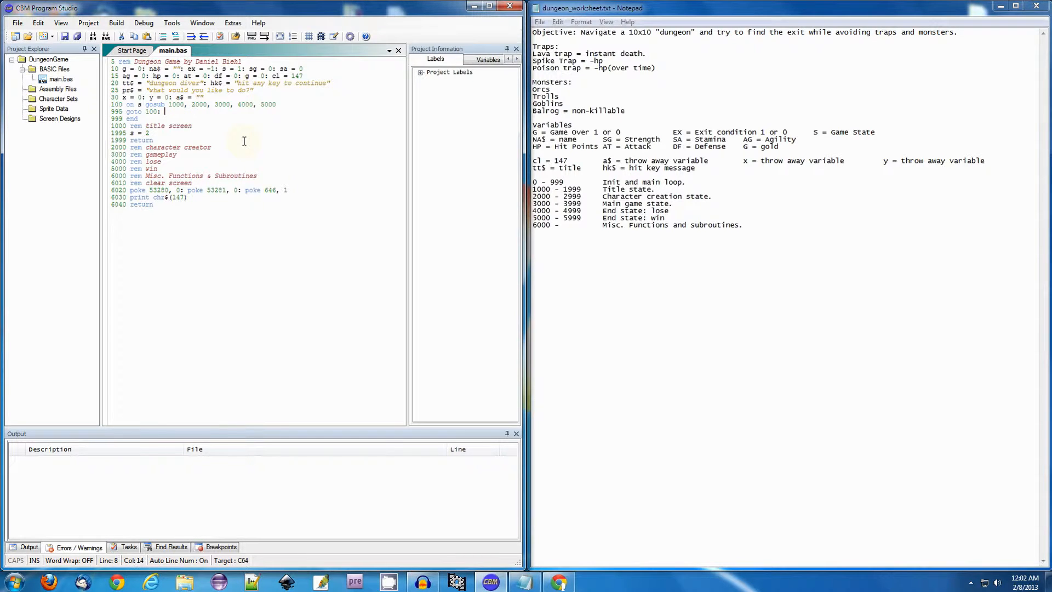
{"action": "type", "text": "rem te"}
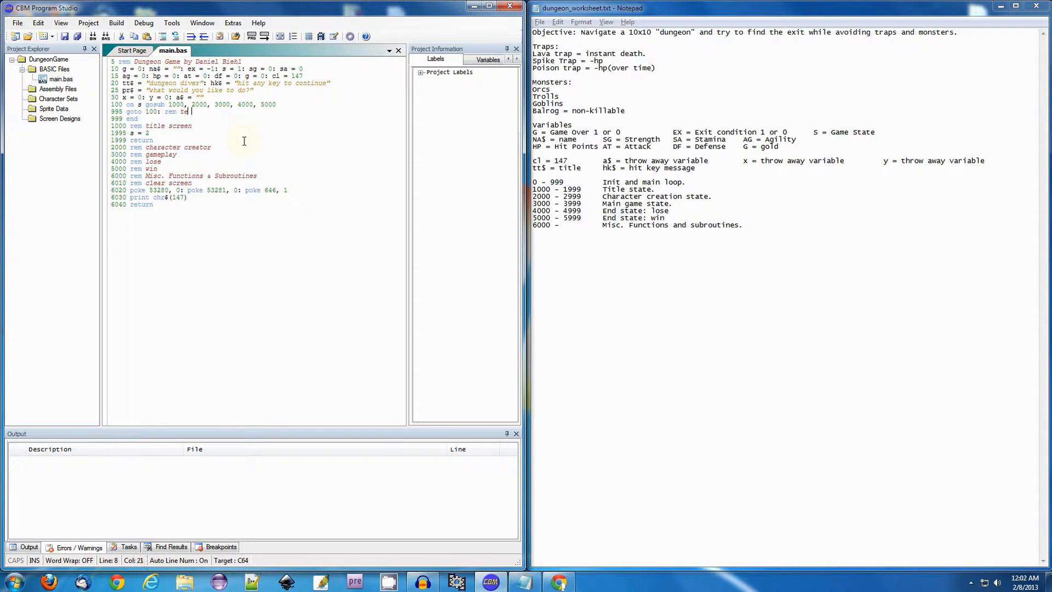
{"action": "type", "text": "p"}
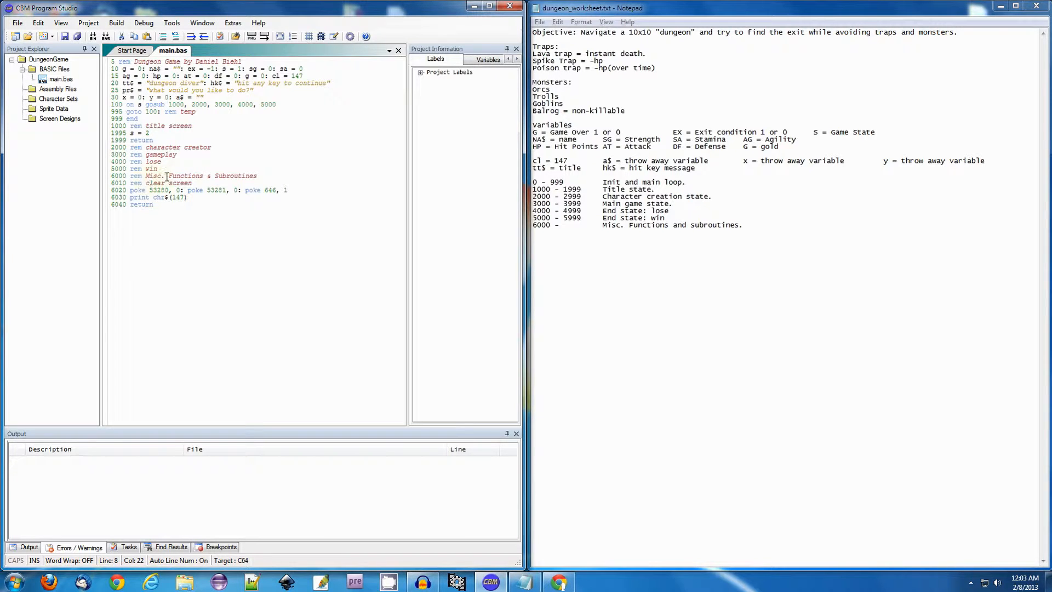
{"action": "mouse_move", "coordinate": [164, 168]}
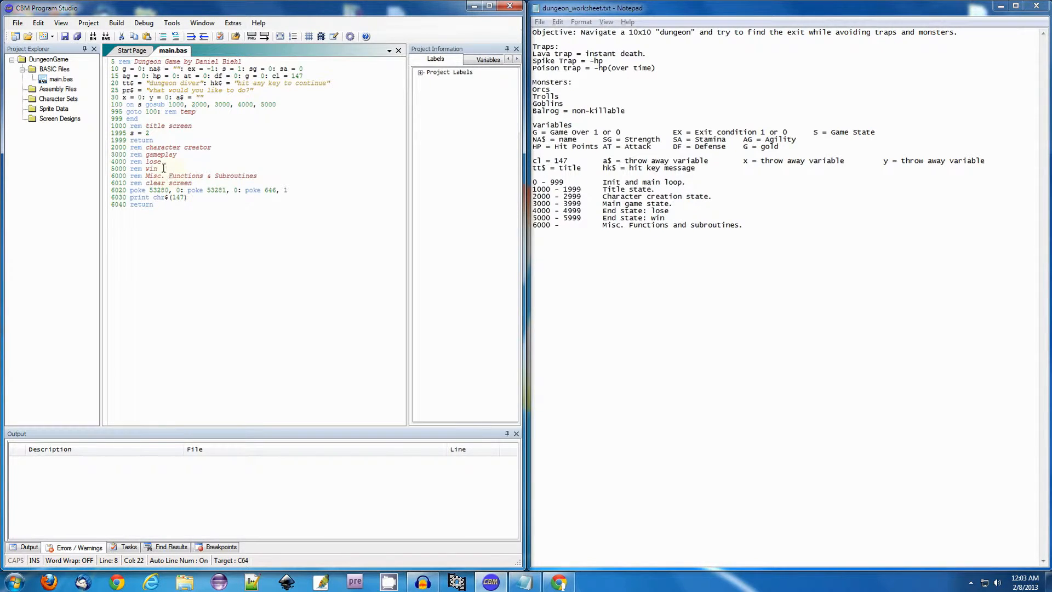
{"action": "mouse_move", "coordinate": [741, 176]}
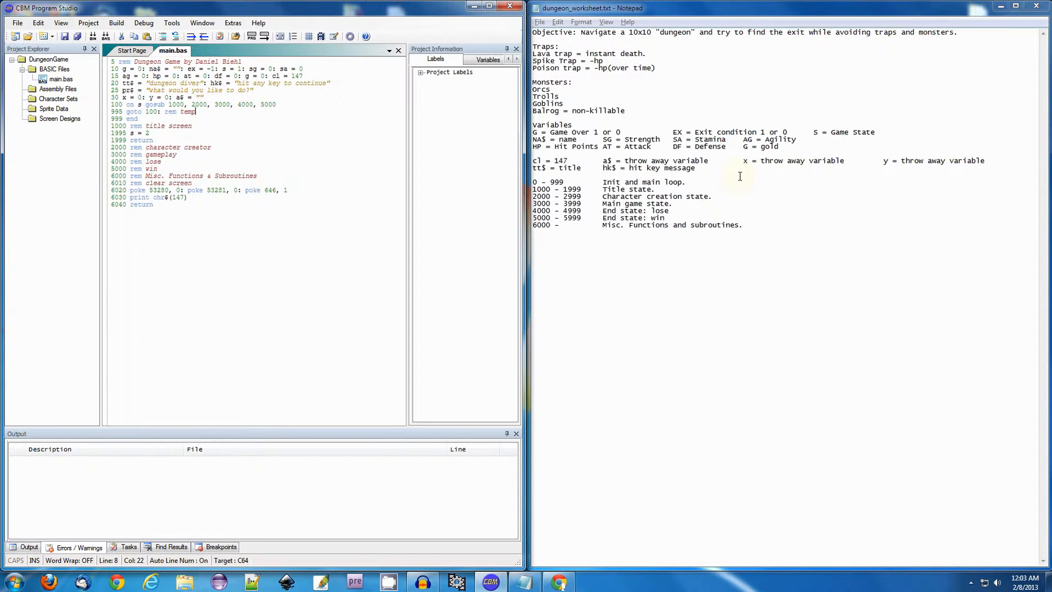
{"action": "mouse_move", "coordinate": [731, 132]}
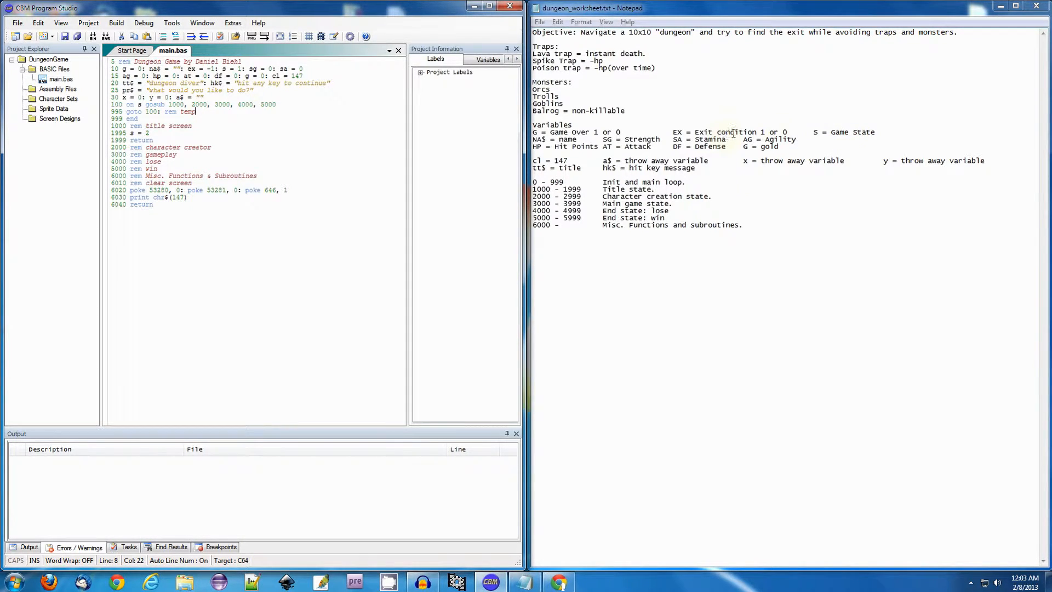
{"action": "mouse_move", "coordinate": [788, 308]}
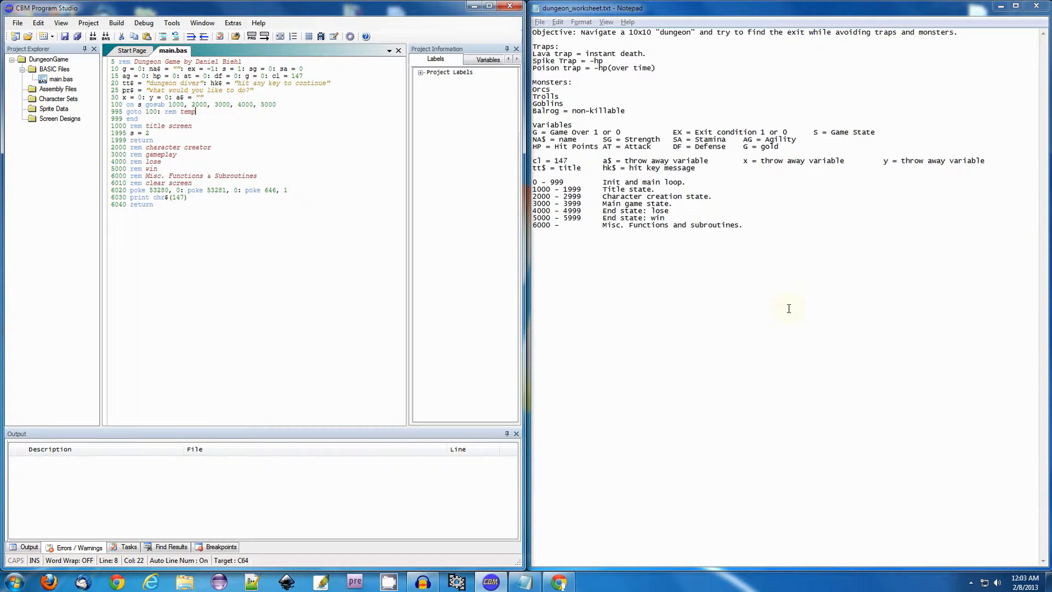
{"action": "mouse_move", "coordinate": [591, 74]}
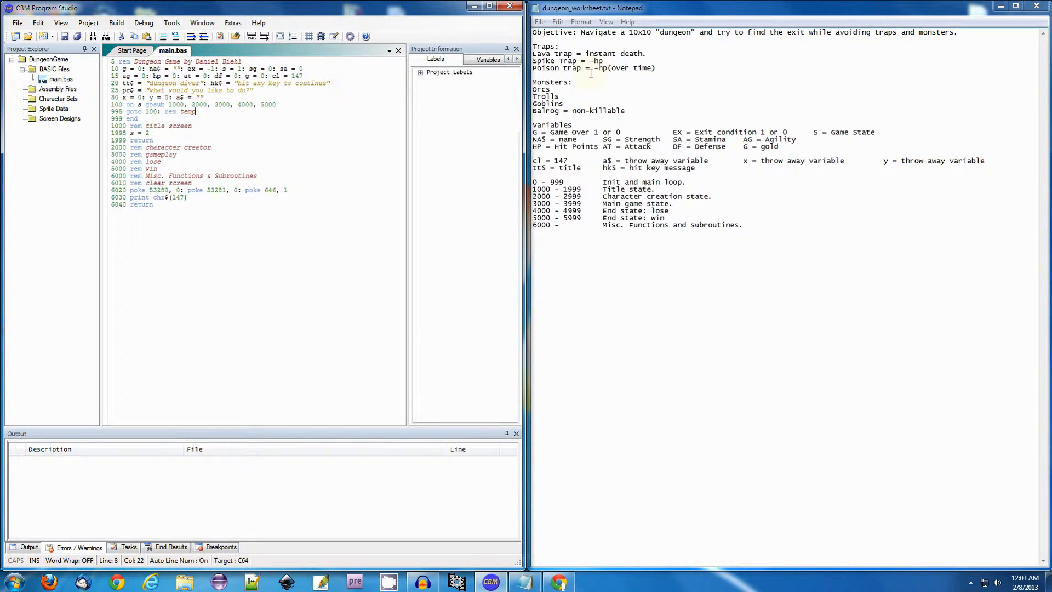
{"action": "mouse_move", "coordinate": [596, 89]}
{"action": "type", "text": "1010"}
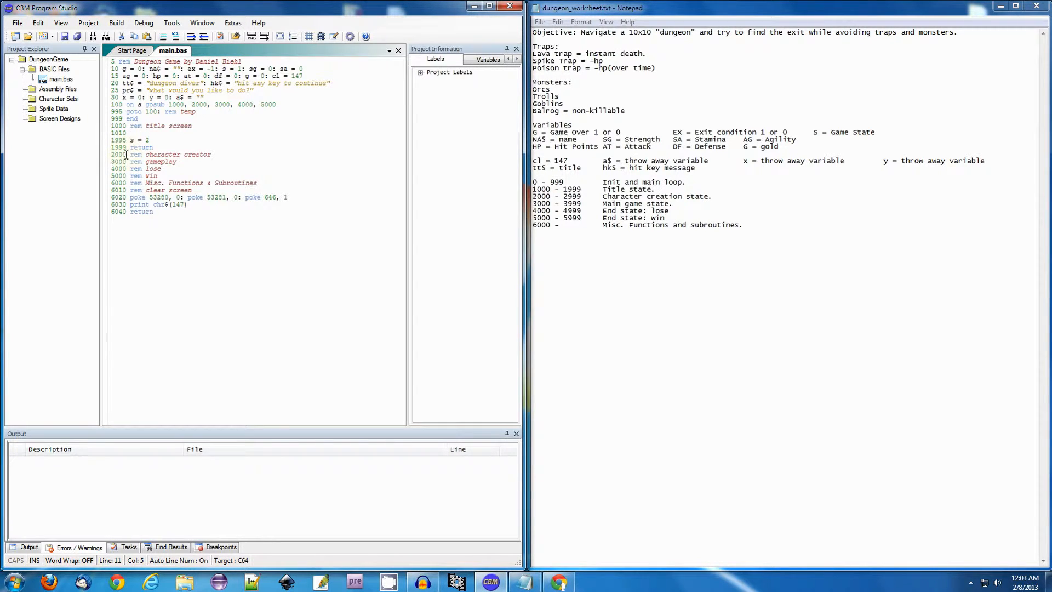
{"action": "mouse_move", "coordinate": [288, 176]}
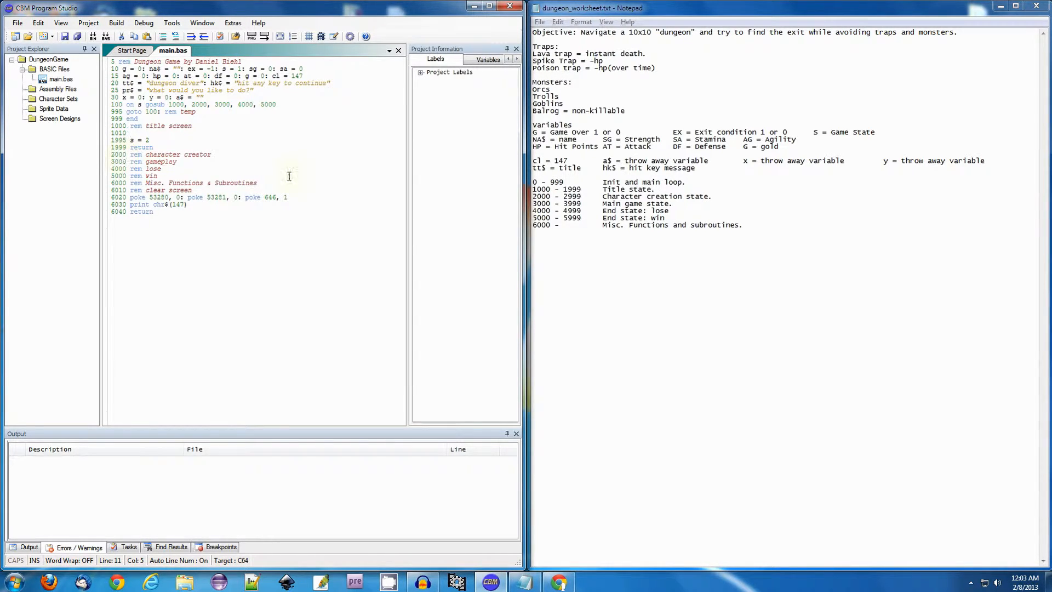
{"action": "mouse_move", "coordinate": [221, 158]}
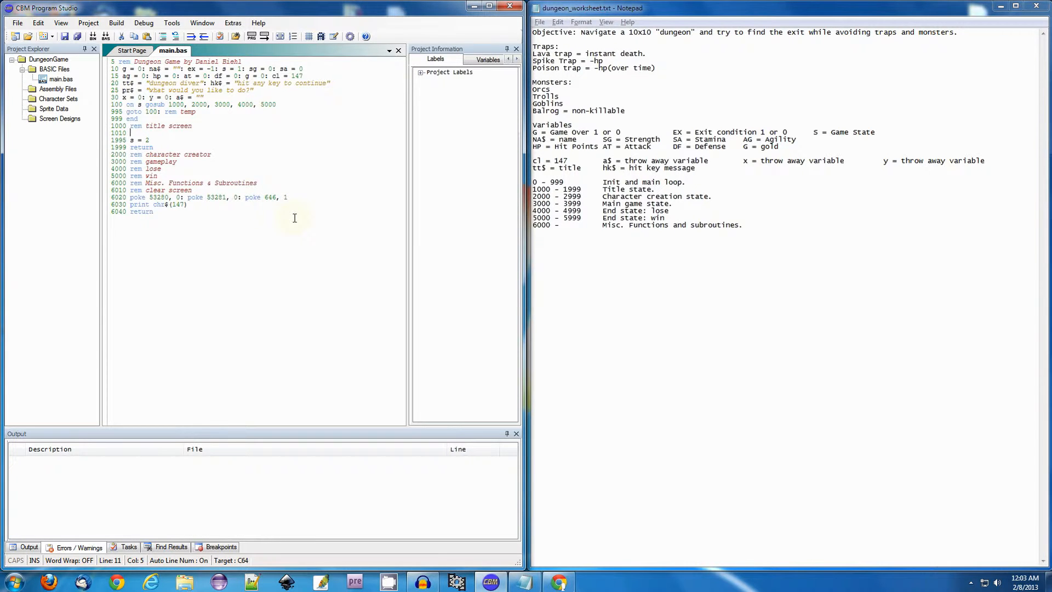
Step: Write line 1010 gosub 6010 and line 1020's for x print/next x loop
{"action": "type", "text": "gosub 6010"}
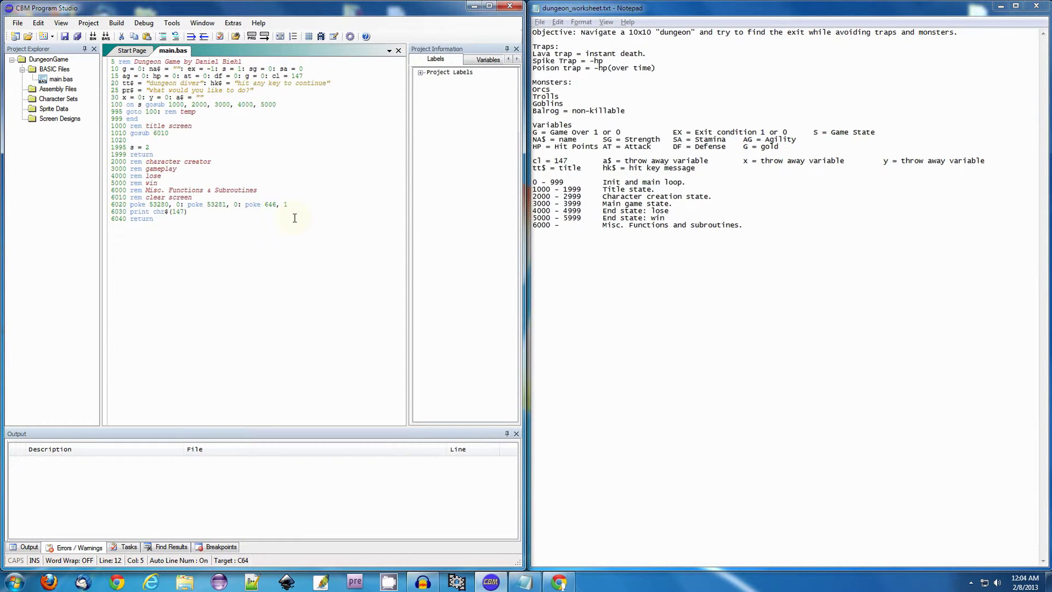
{"action": "mouse_move", "coordinate": [754, 171]}
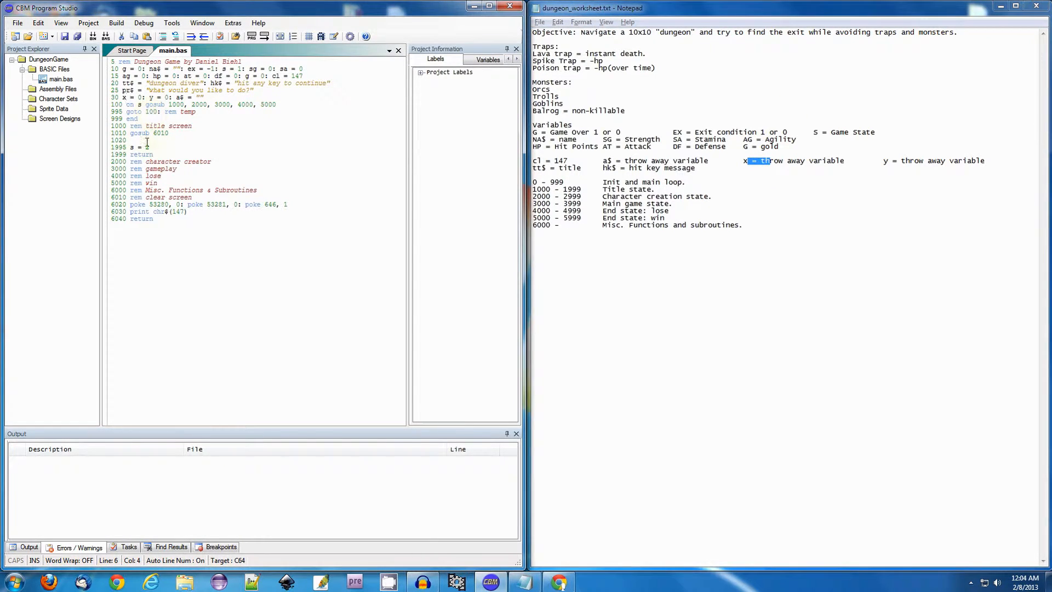
{"action": "type", "text": "for x = 0:"}
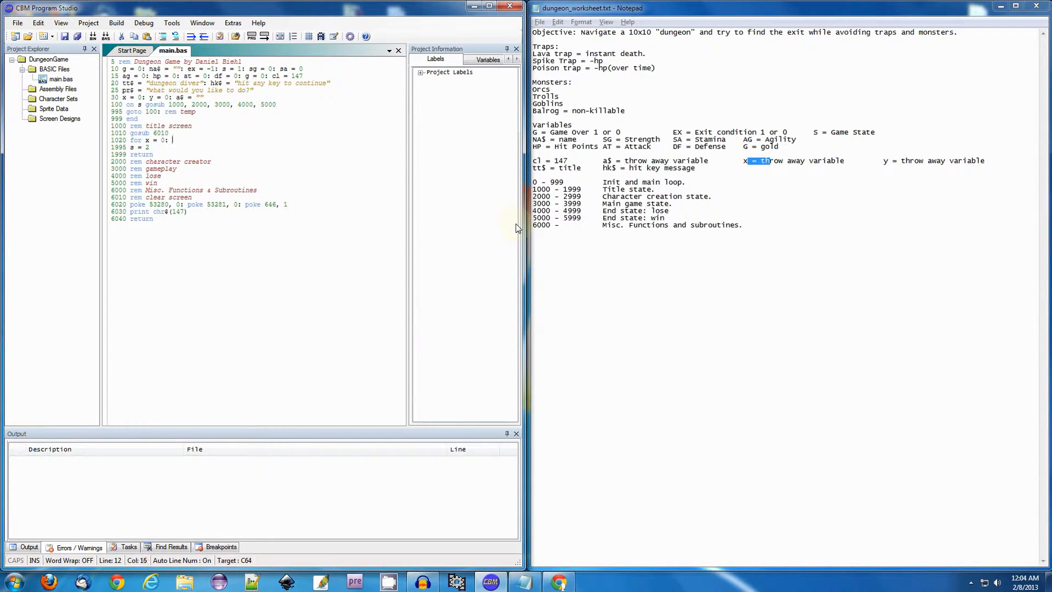
{"action": "type", "text": "print:"}
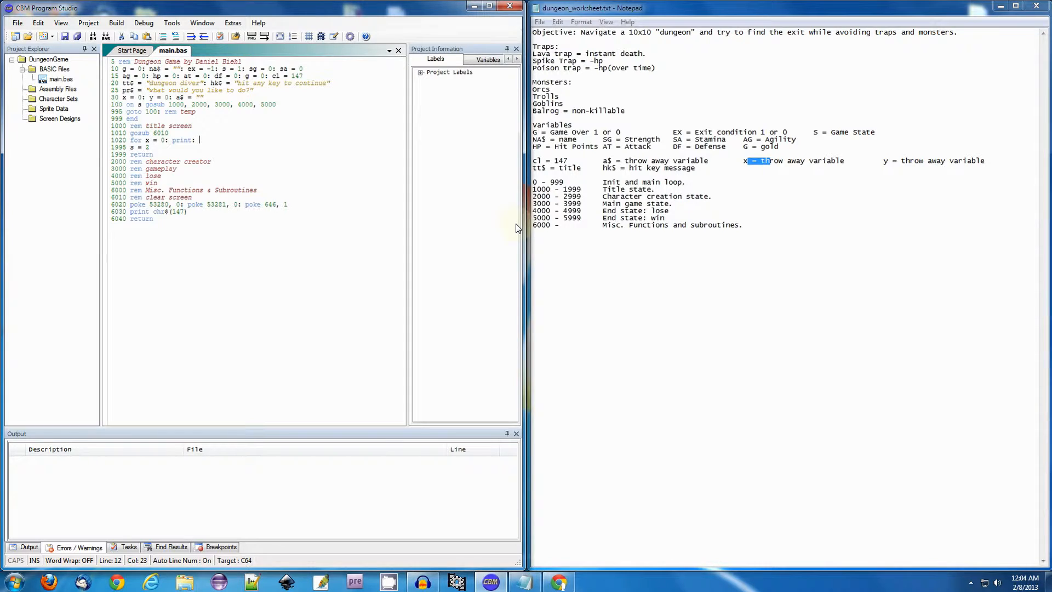
{"action": "type", "text": "for next"}
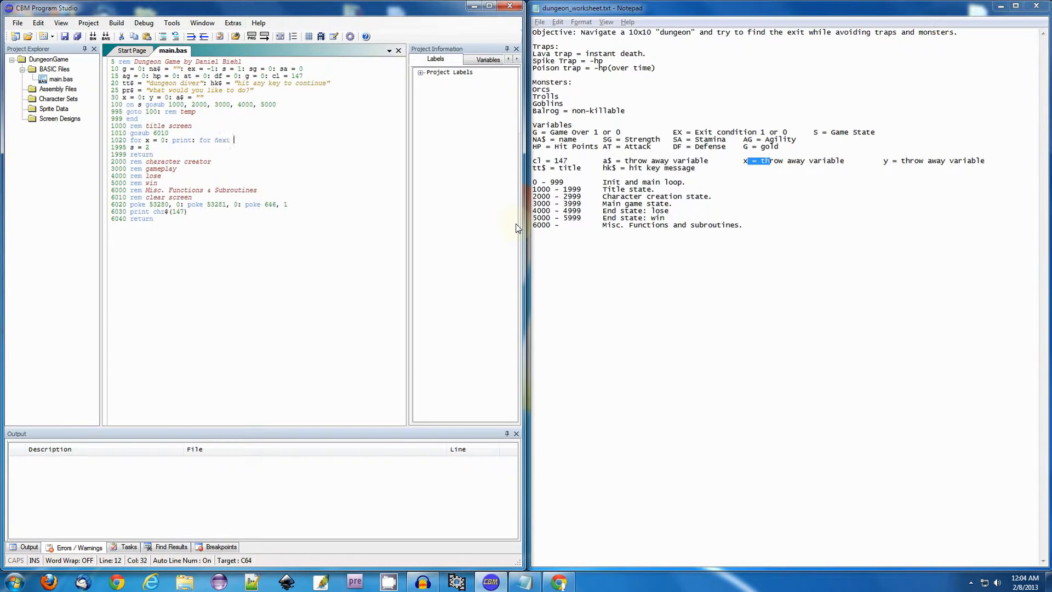
{"action": "type", "text": "x"}
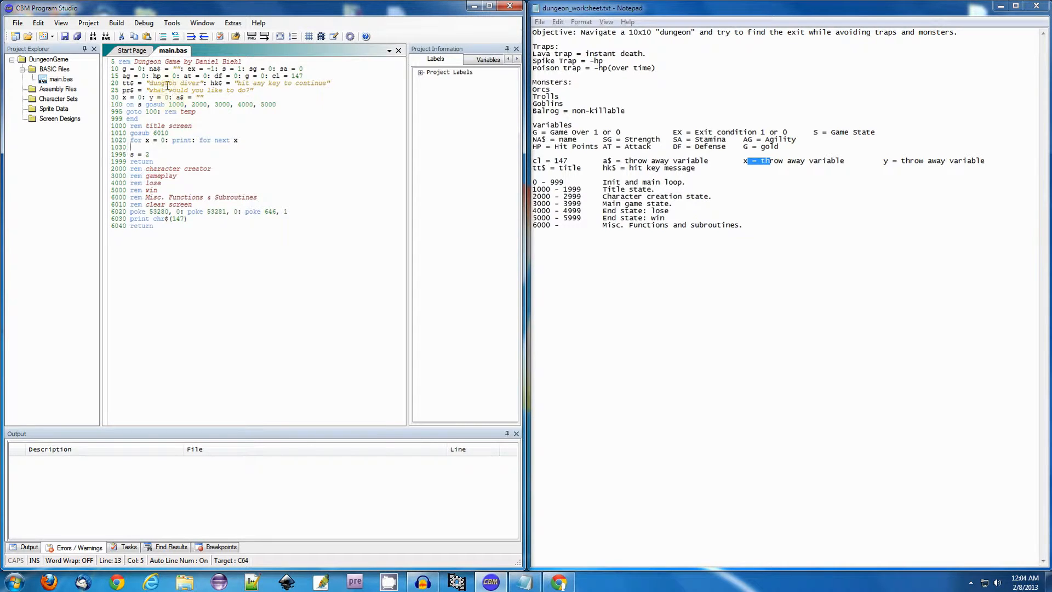
{"action": "mouse_move", "coordinate": [199, 76]}
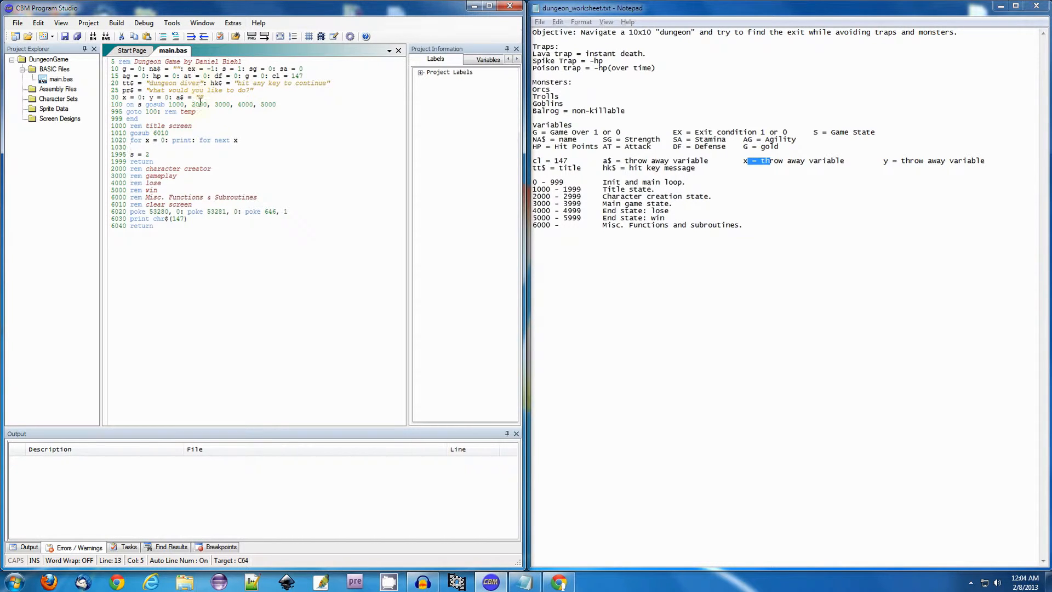
{"action": "mouse_move", "coordinate": [323, 174]}
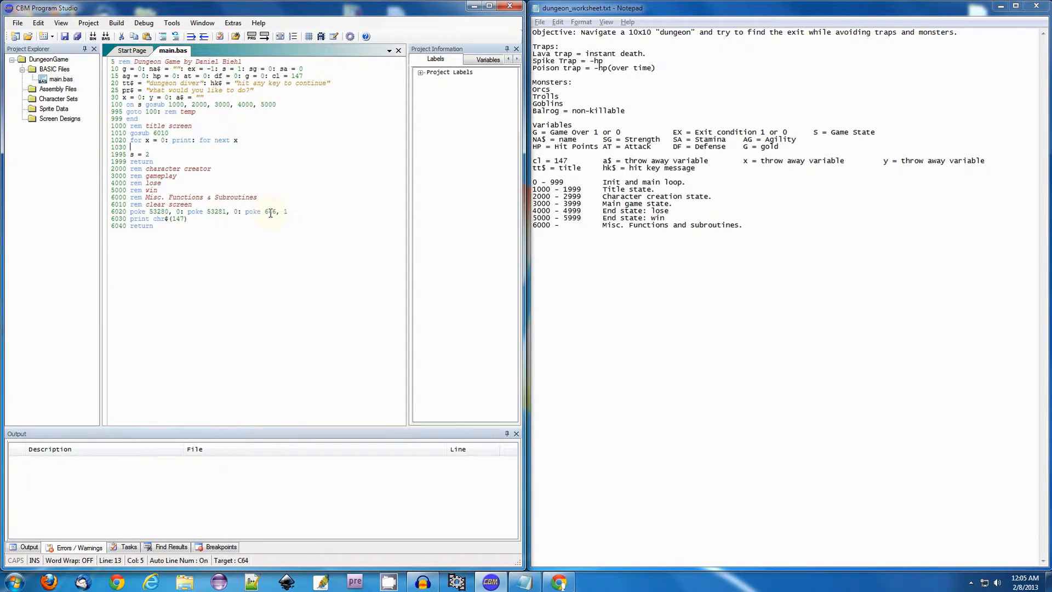
Step: Finish line 1030 as y = int(20 - len(tt$)/2)
{"action": "type", "text": "y ="}
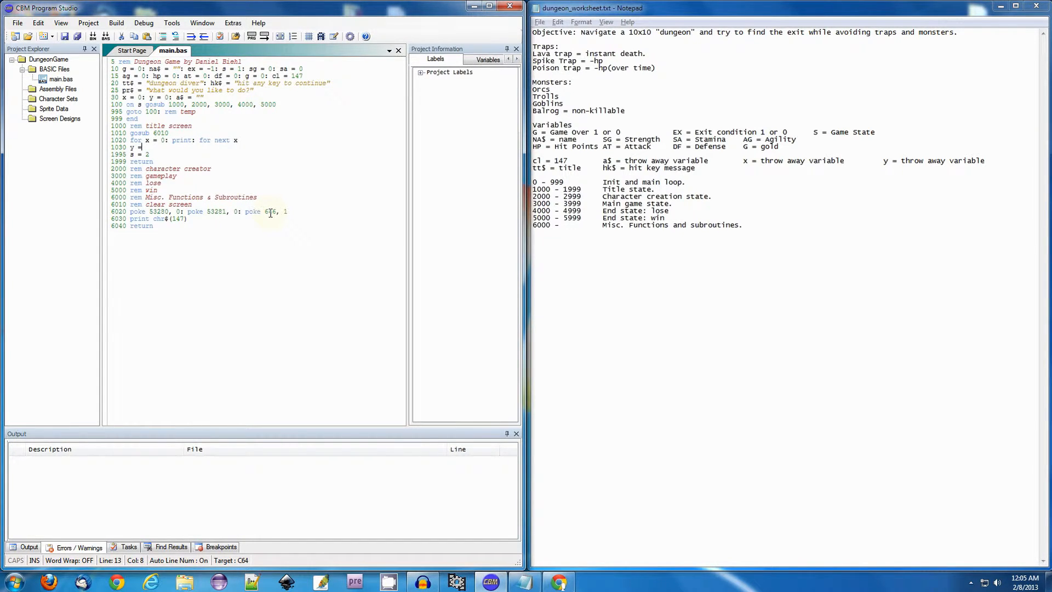
{"action": "type", "text": "int"}
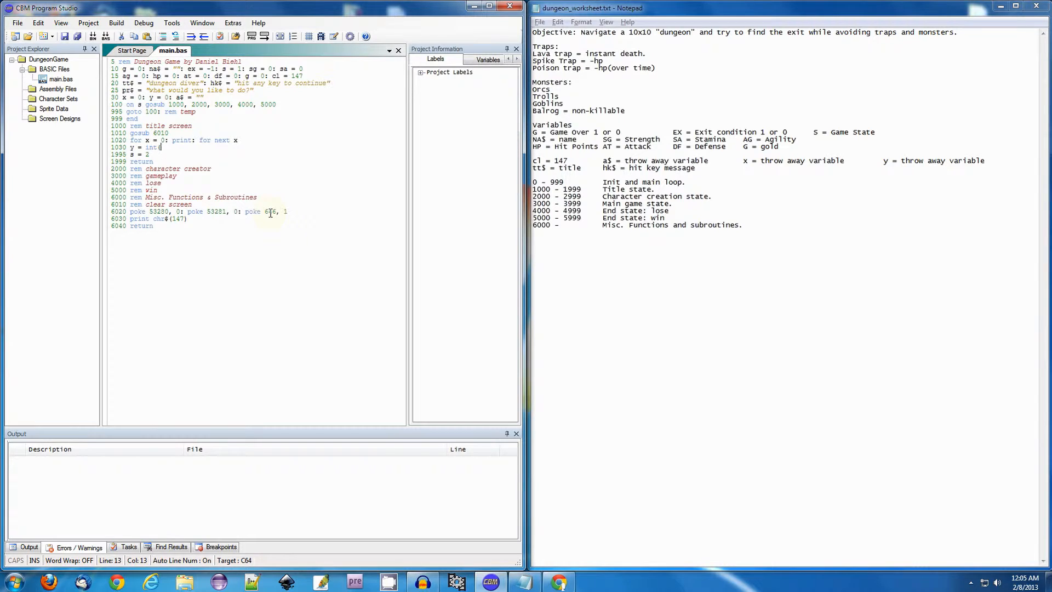
{"action": "type", "text": "(20 -"}
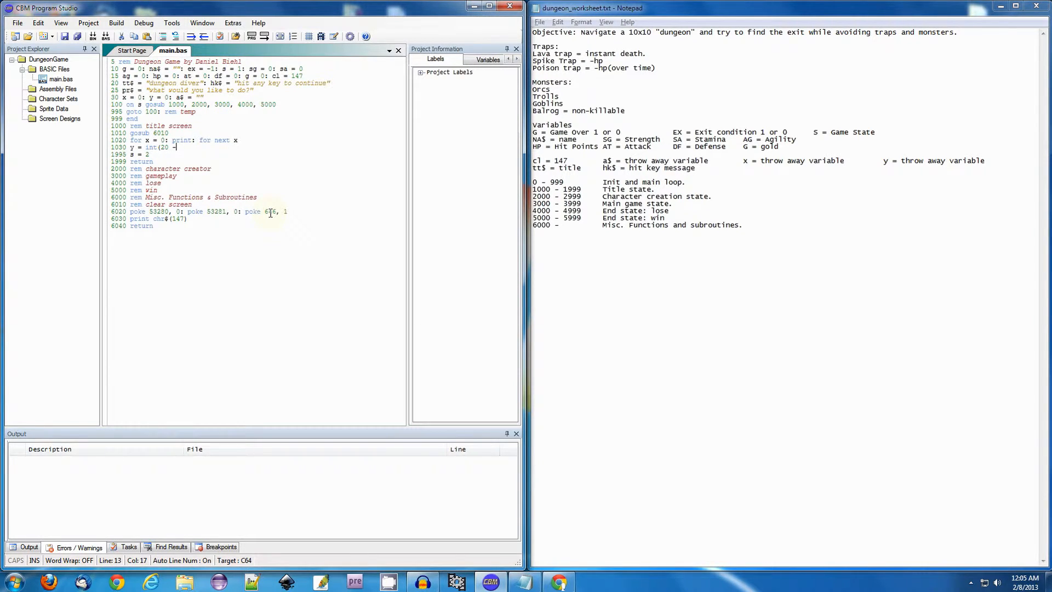
{"action": "type", "text": "len"}
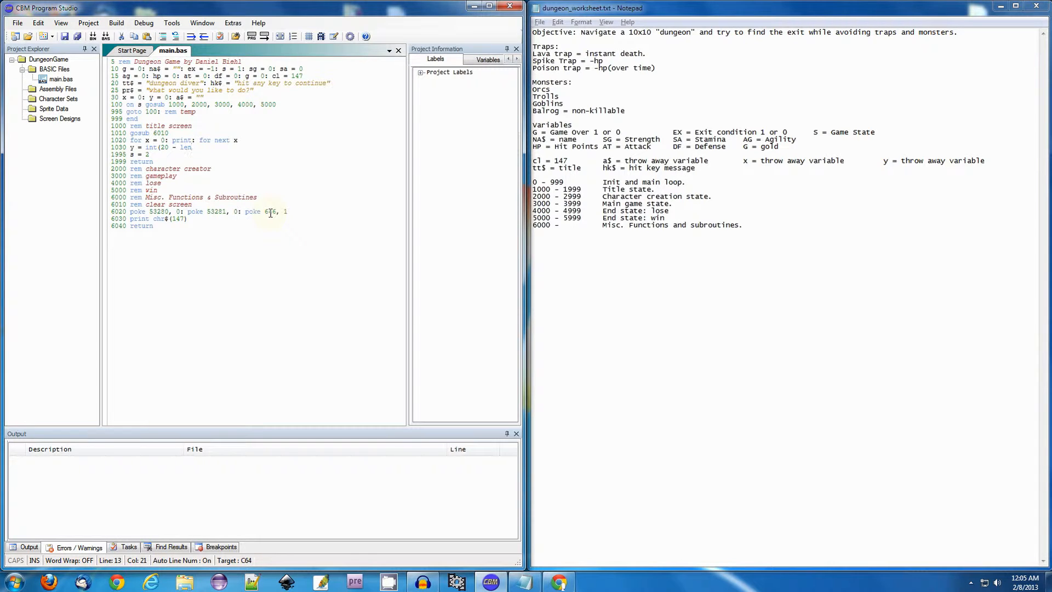
{"action": "type", "text": "tt"}
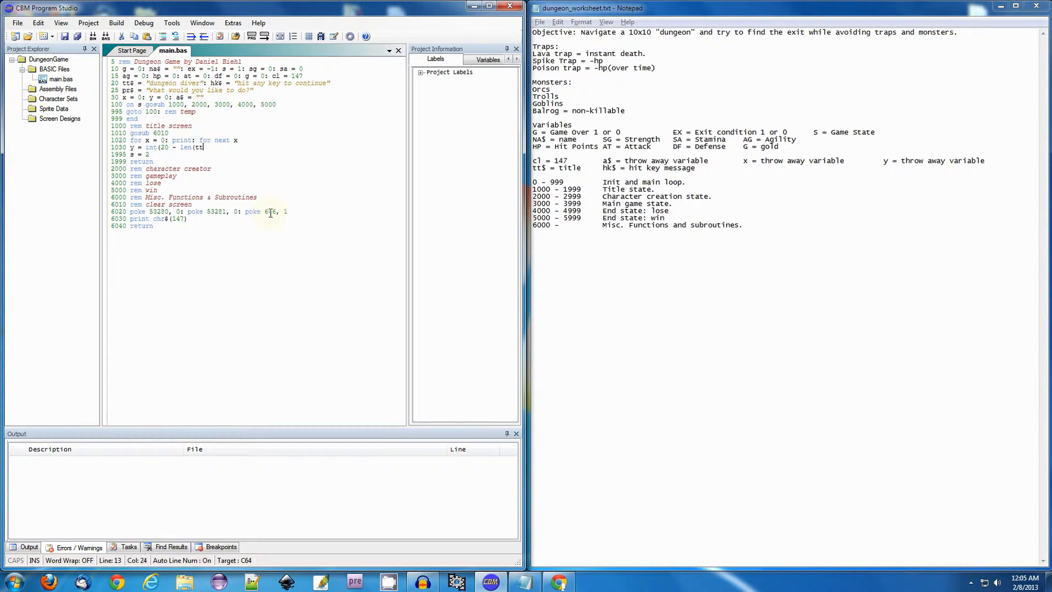
{"action": "type", "text": "$"}
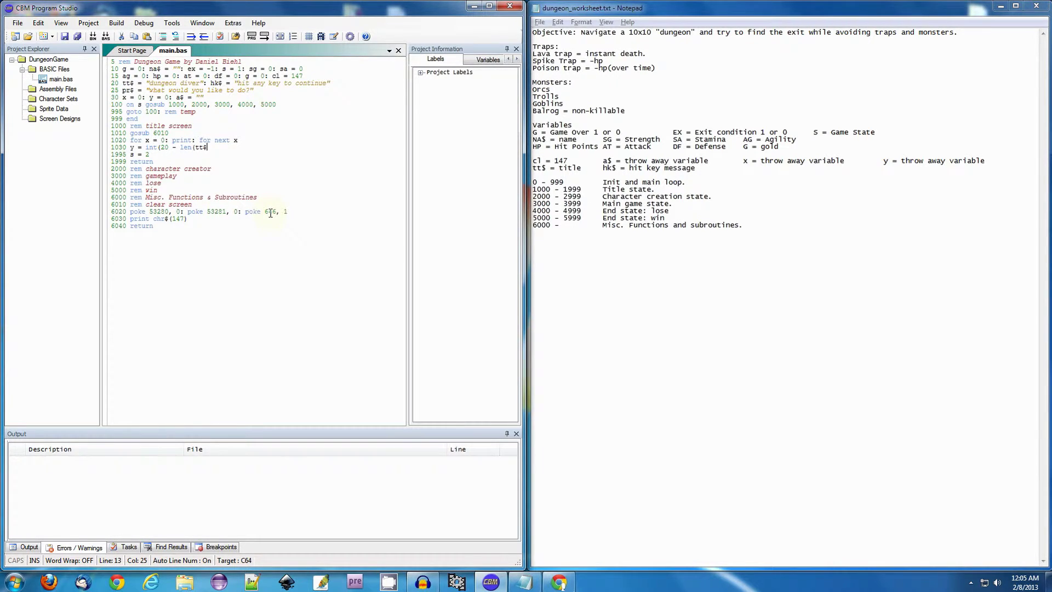
{"action": "type", "text": "/2)"}
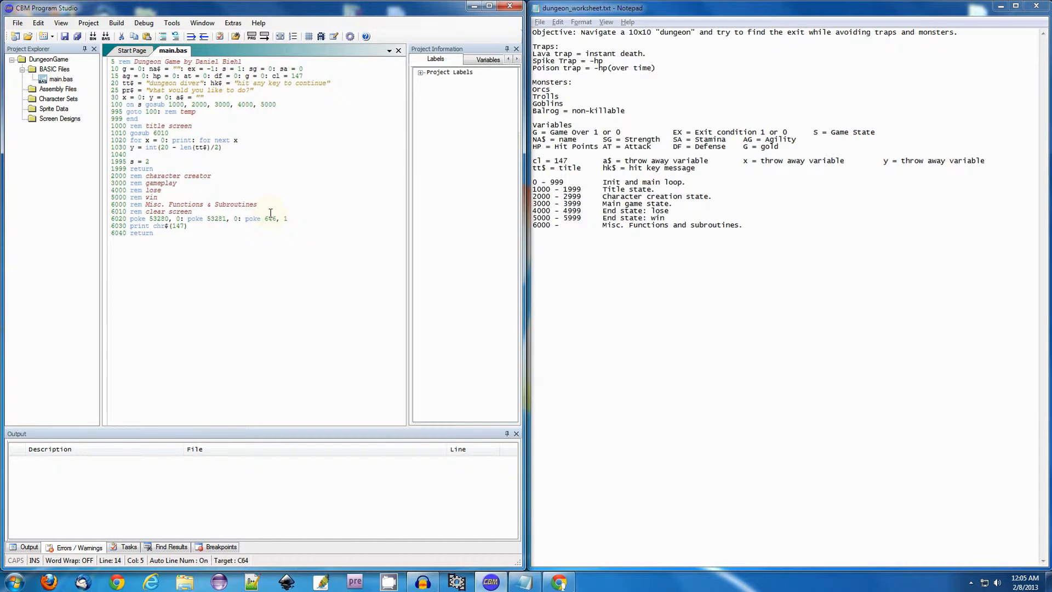
Step: Add line 1040 print tab(y) tt$ to print the title centred
{"action": "type", "text": "print"}
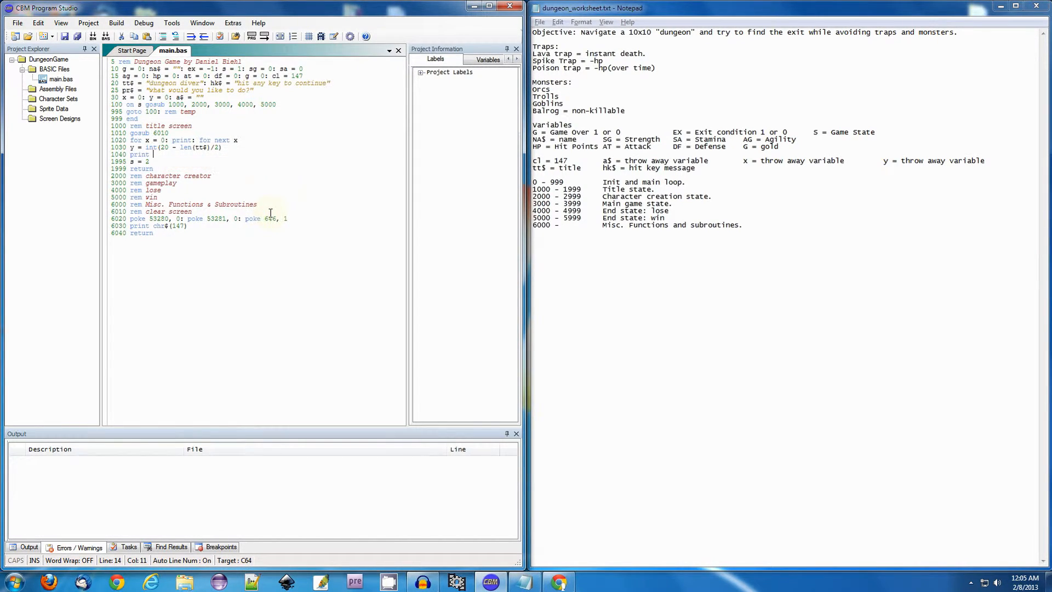
{"action": "type", "text": "tab(y)"}
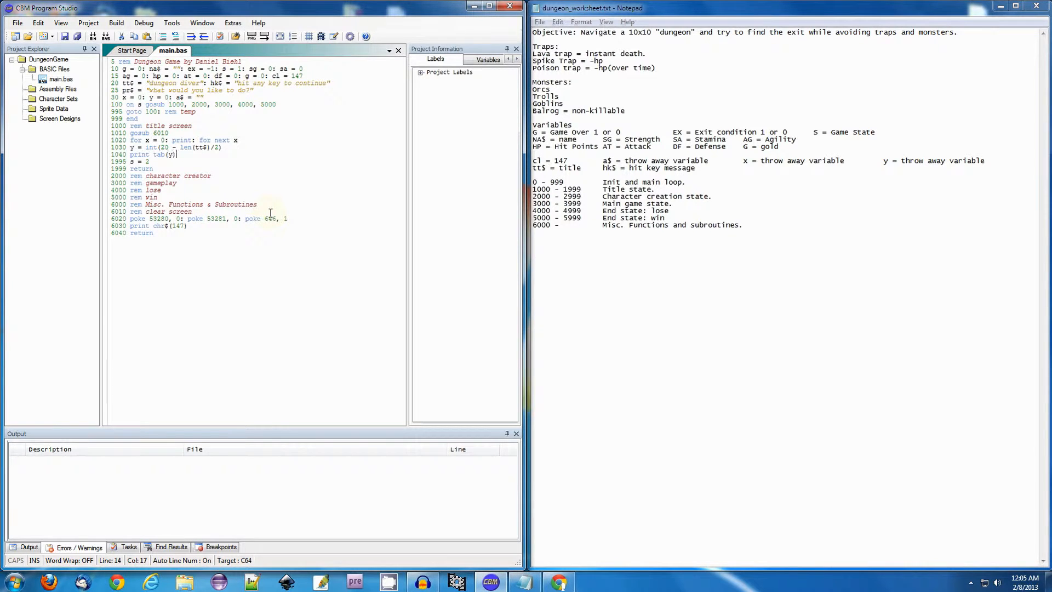
{"action": "type", "text": "tt$"}
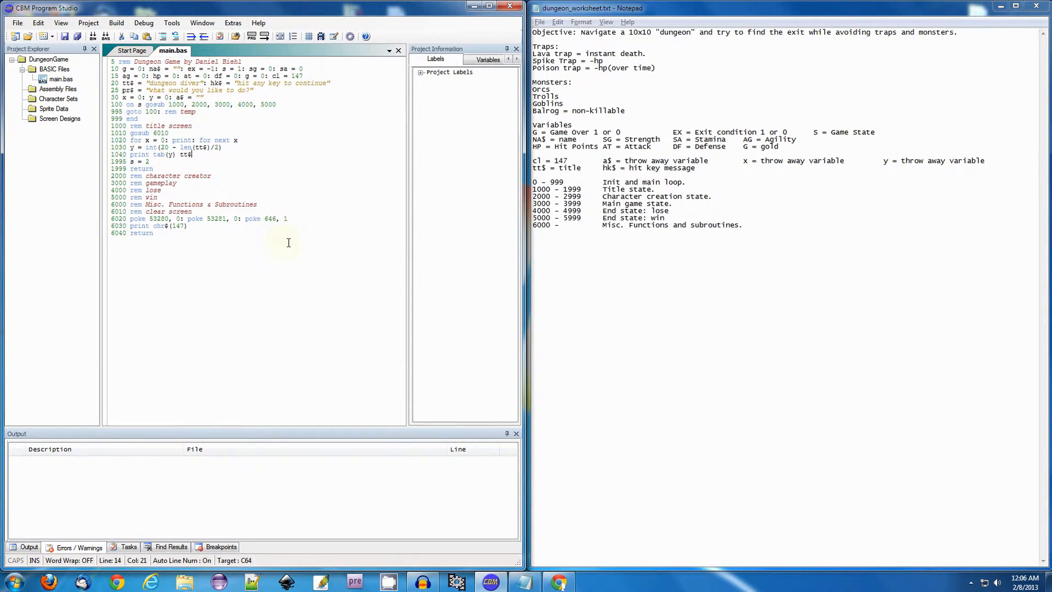
{"action": "mouse_move", "coordinate": [293, 237]}
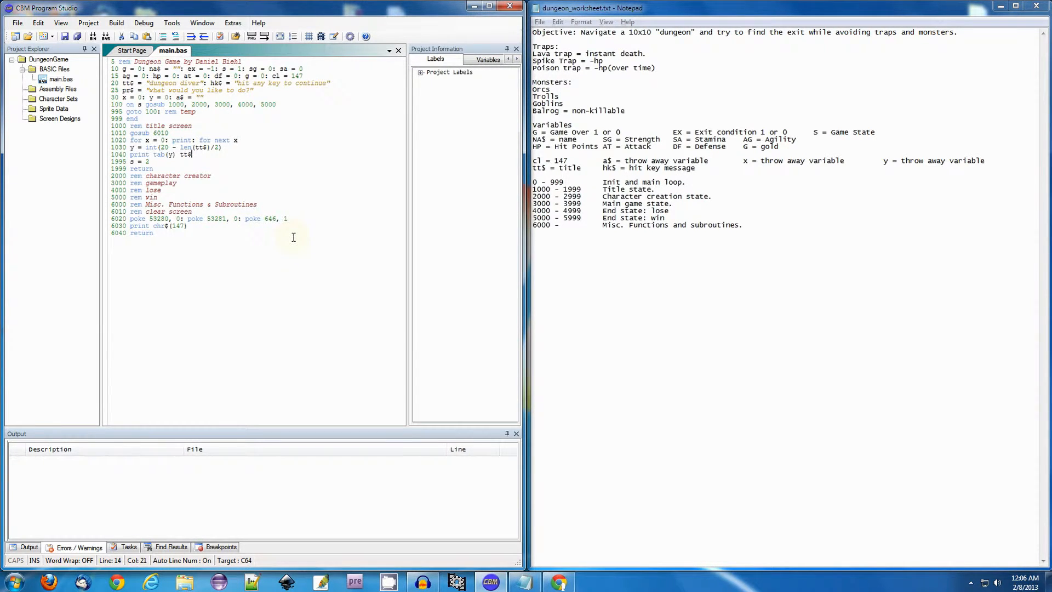
{"action": "mouse_move", "coordinate": [292, 240]}
{"action": "type", "text": " to "}
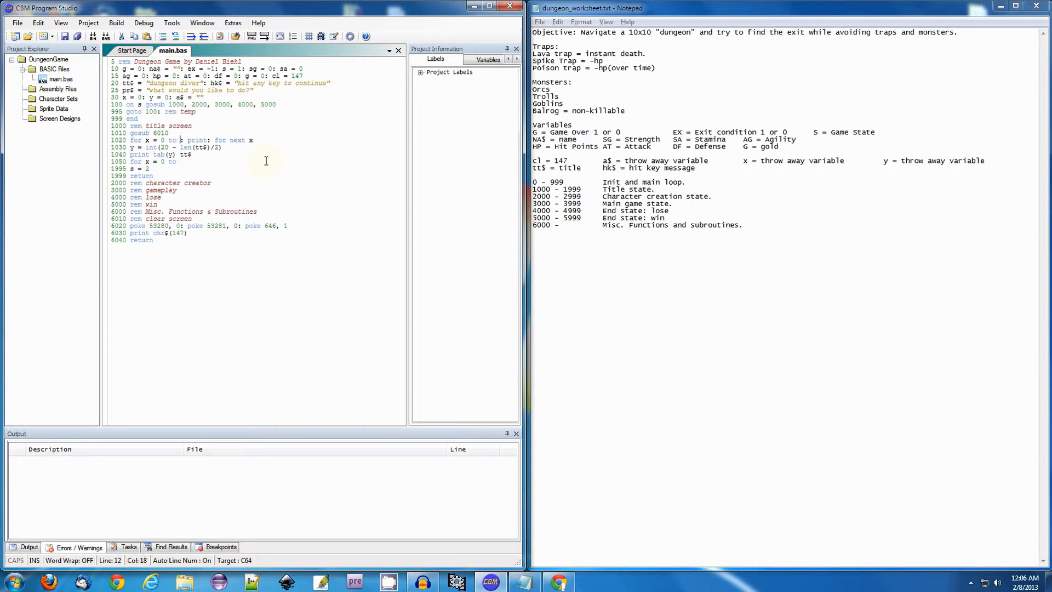
Step: Set line 1020's loop to 6 and add line 1050 for x = 0 to 5: print: next x
{"action": "type", "text": "6"}
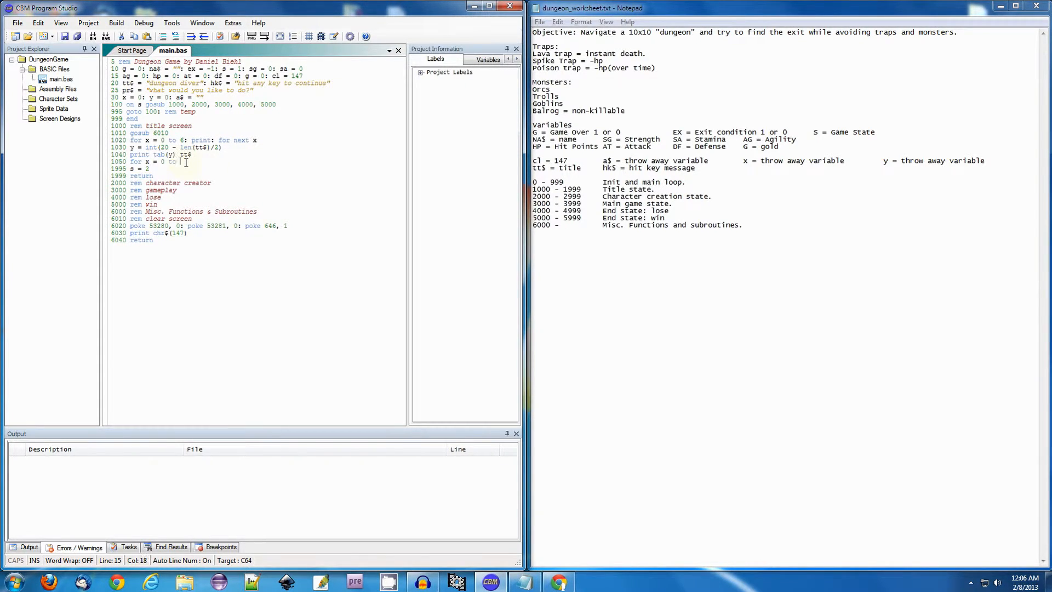
{"action": "type", "text": "s"}
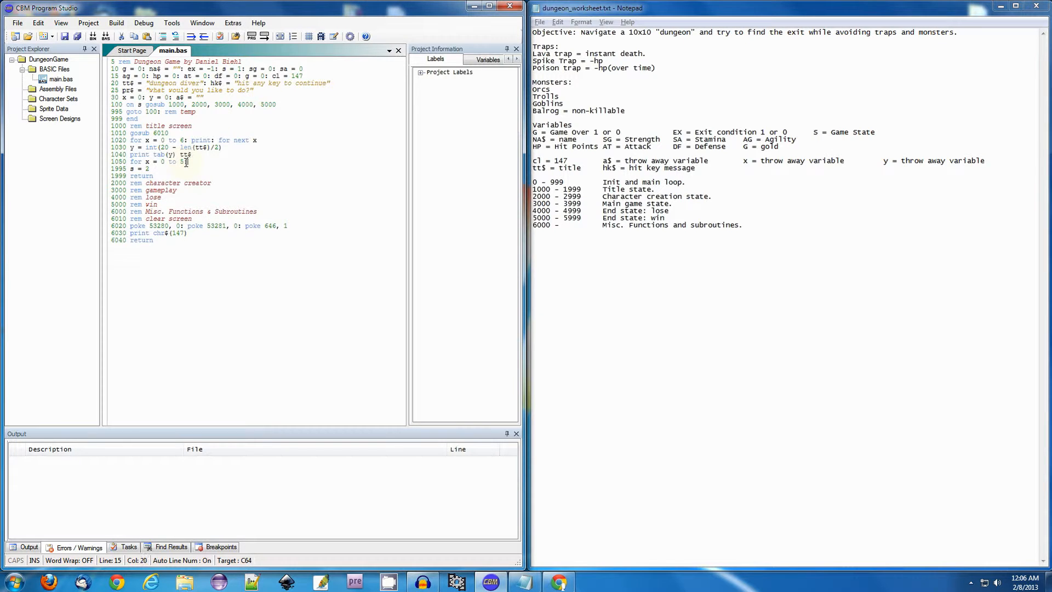
{"action": "type", "text": "print"}
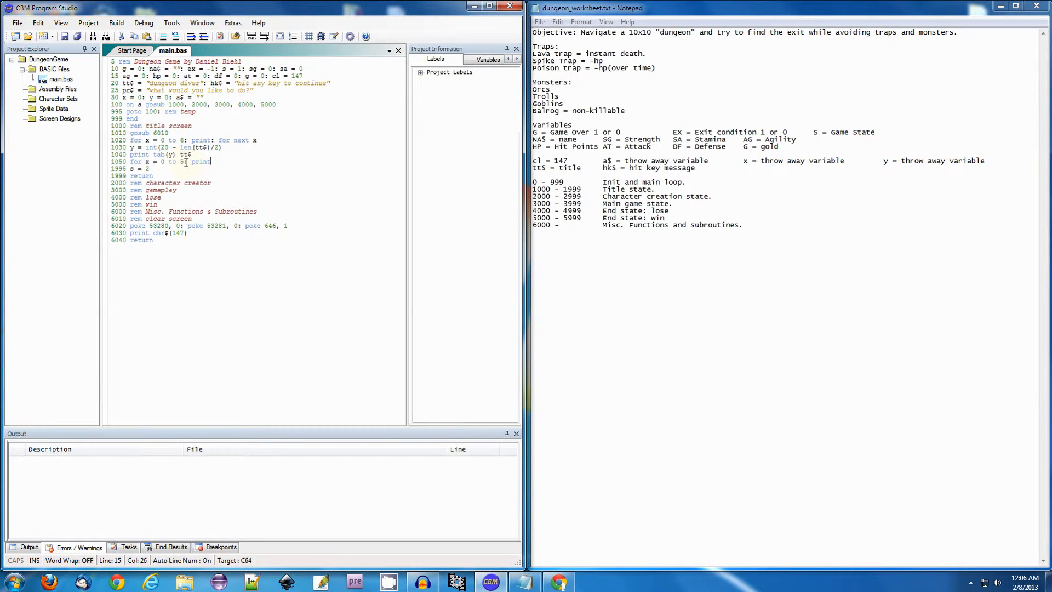
{"action": "type", "text": "next x"}
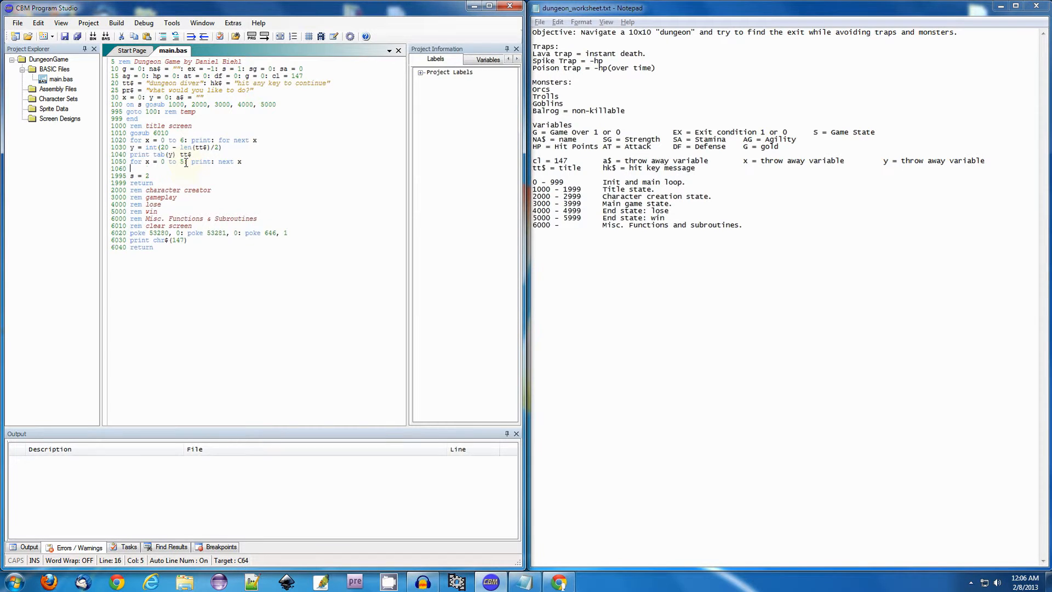
Step: Add lines 1060 y = int(20 - len(hk$)/2) and 1070 print tab(y) hk$
{"action": "type", "text": "y ="}
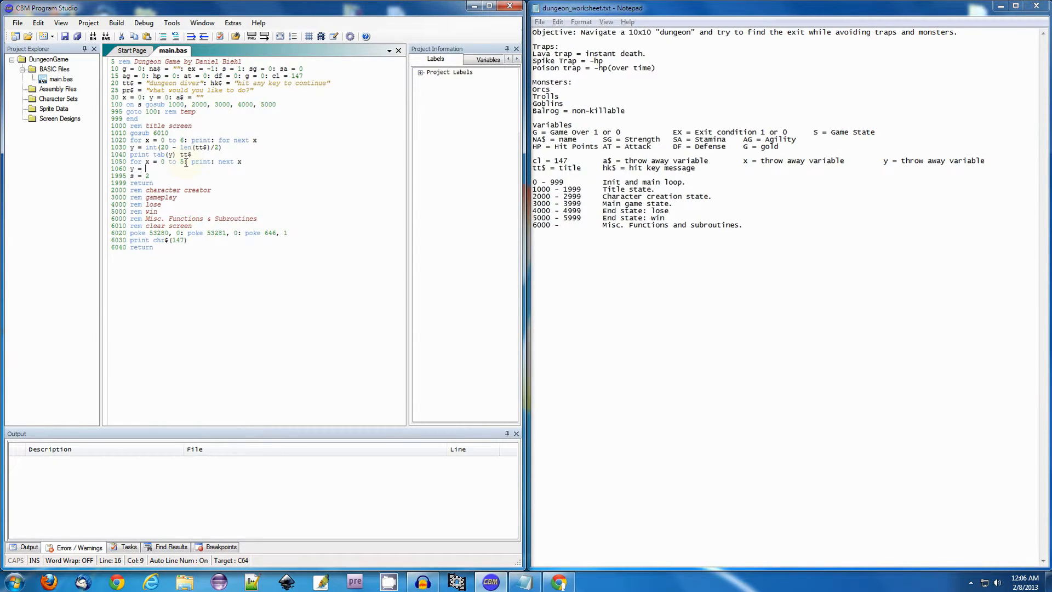
{"action": "type", "text": "int(20 - le"}
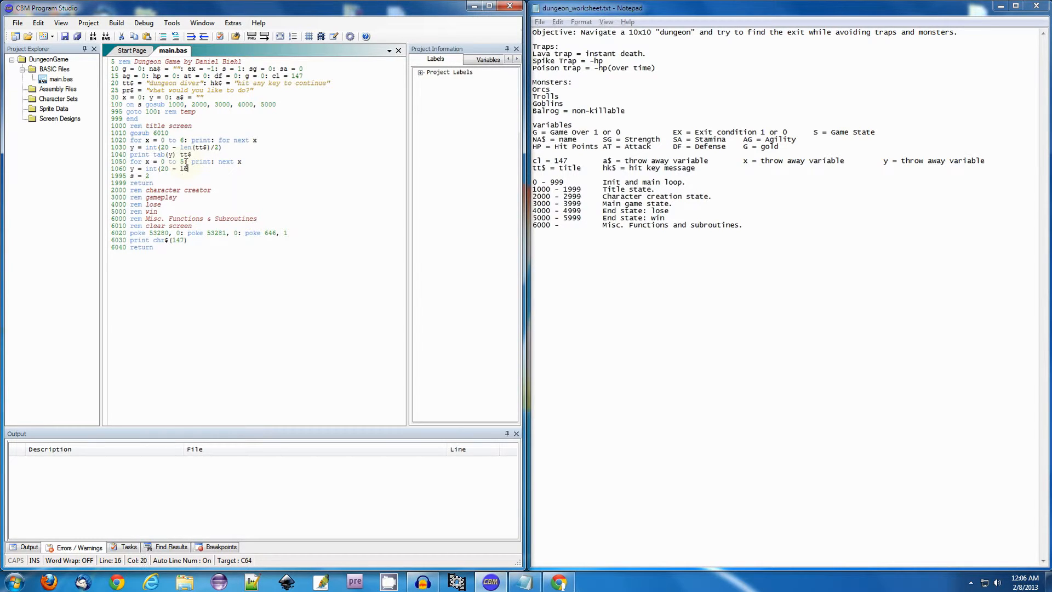
{"action": "type", "text": "ha"}
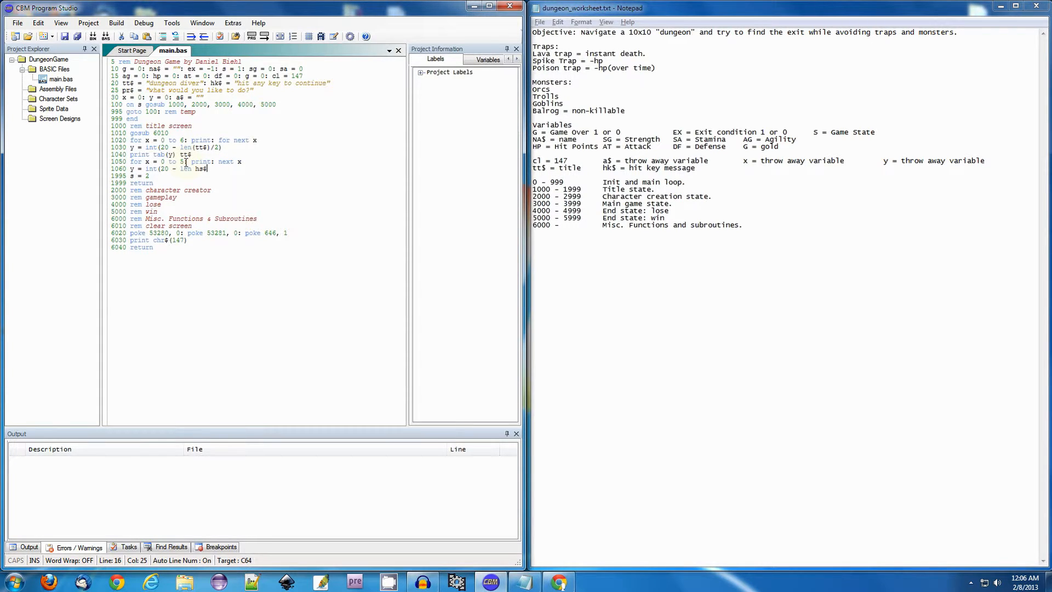
{"action": "key", "text": "BackSpace"}
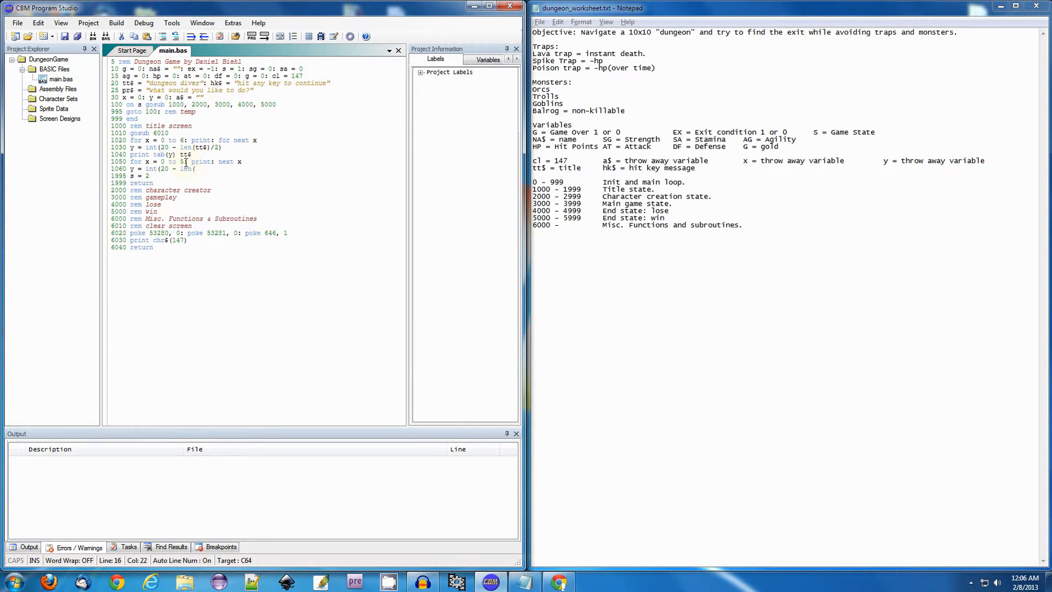
{"action": "type", "text": "hk$)/2)"}
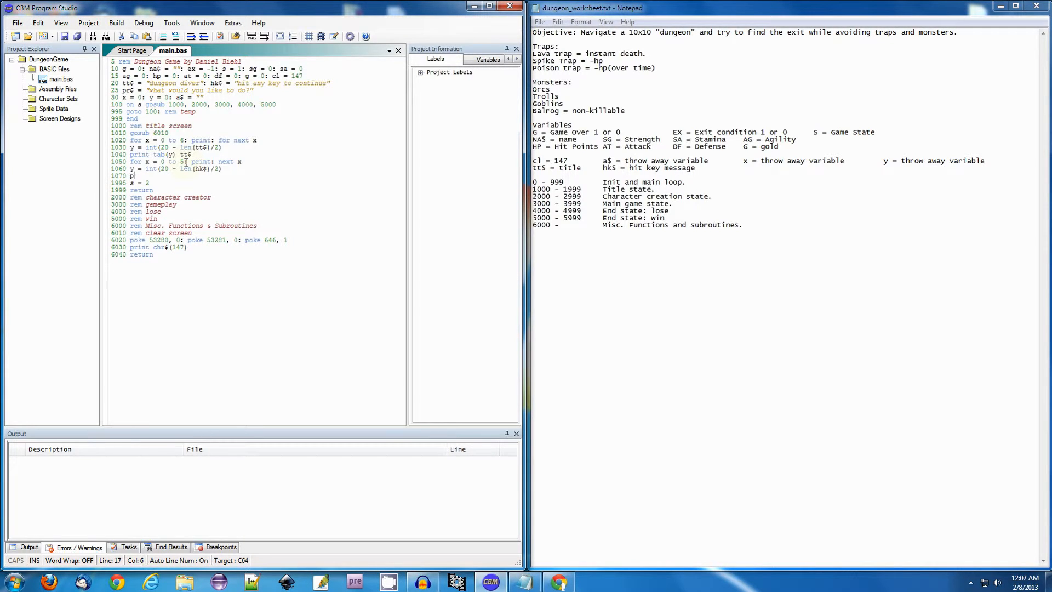
{"action": "type", "text": "print"}
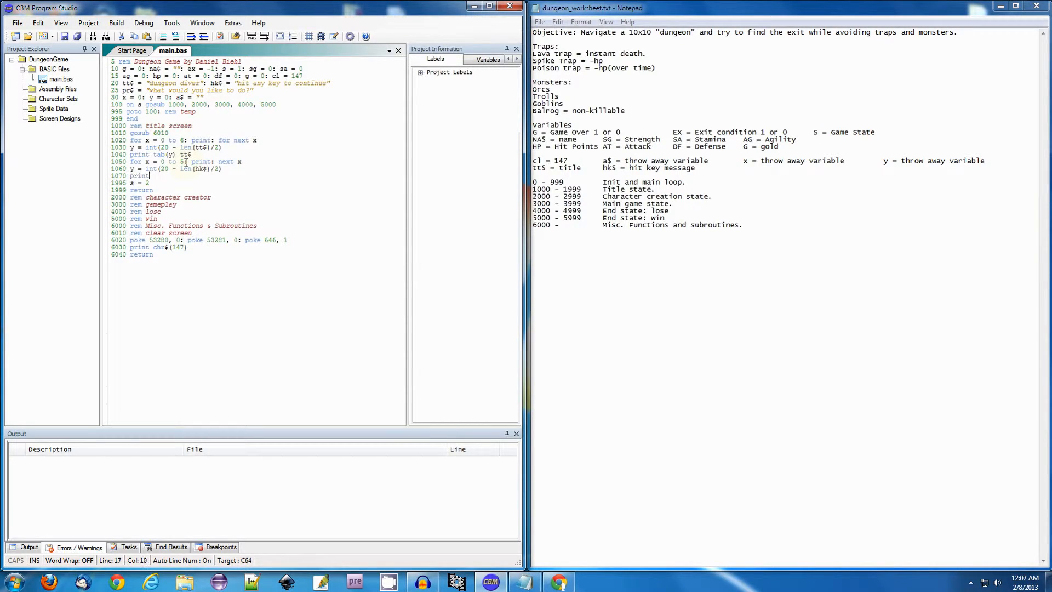
{"action": "type", "text": "tab(y"}
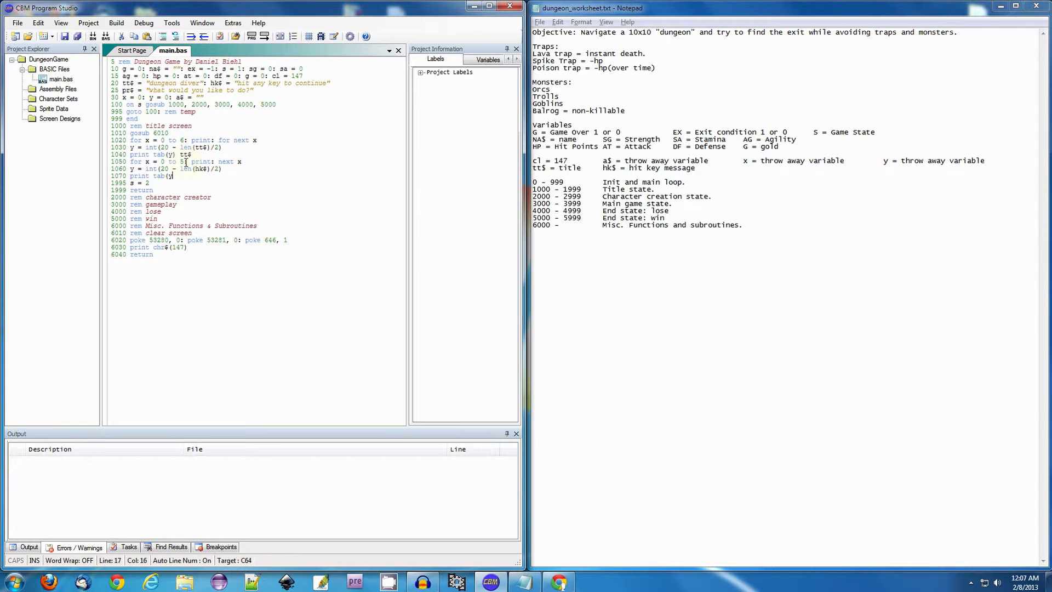
{"action": "type", "text": "hk$"}
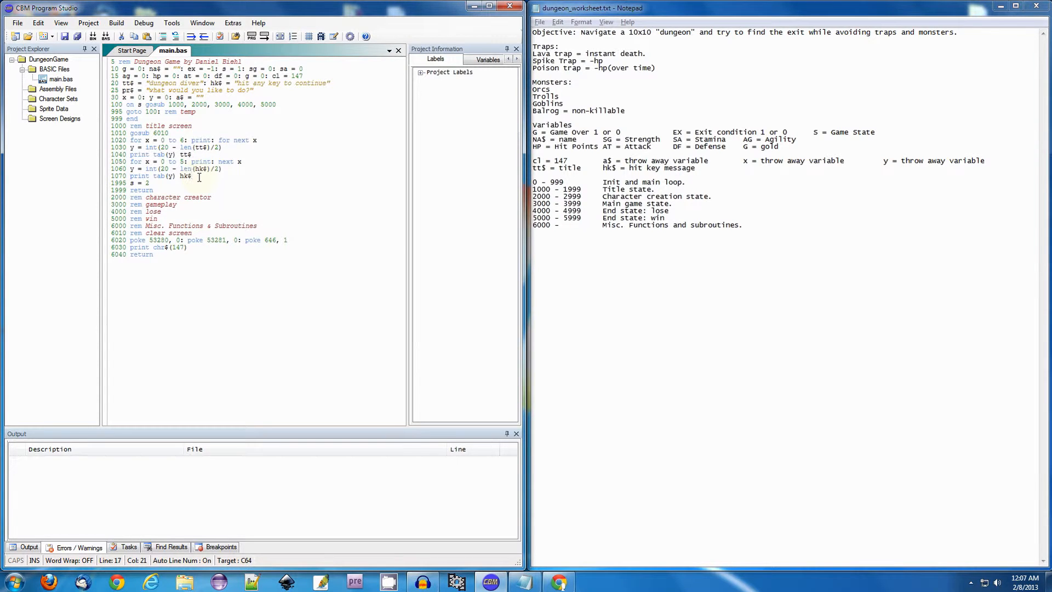
{"action": "mouse_move", "coordinate": [300, 197]}
{"action": "type", "text": "199"}
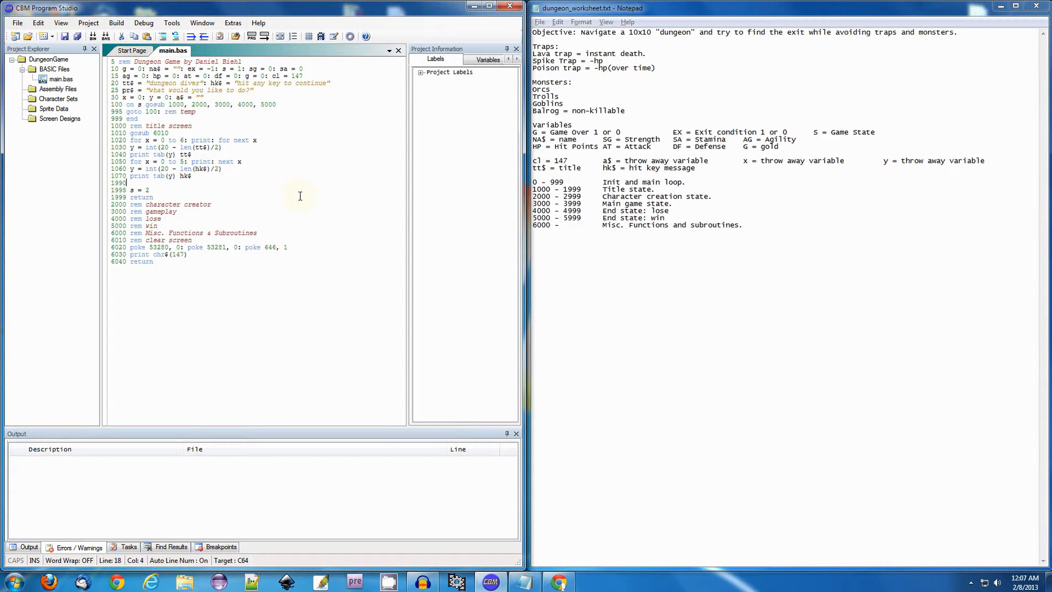
Step: Make line 1990 get a$ until non-empty, and append a$ = "" to line 1995
{"action": "type", "text": "a$"}
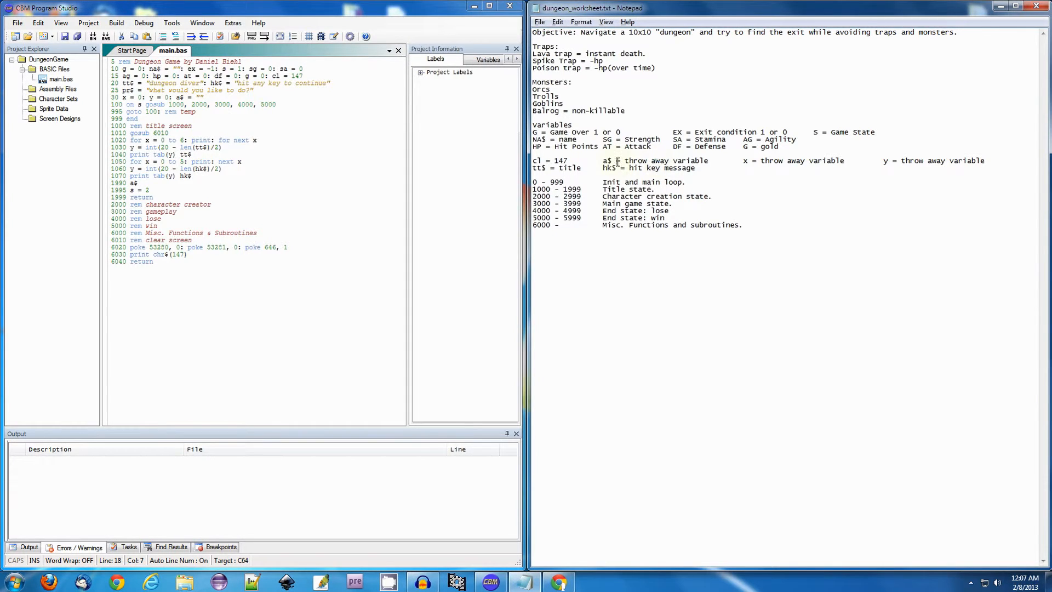
{"action": "double_click", "coordinate": [606, 160]}
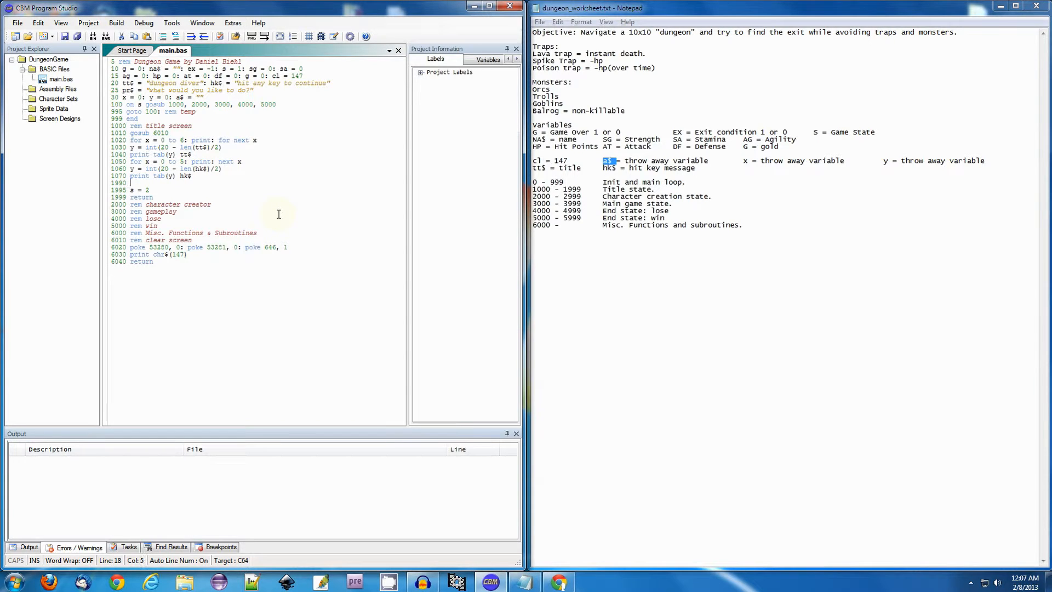
{"action": "type", "text": "get a"}
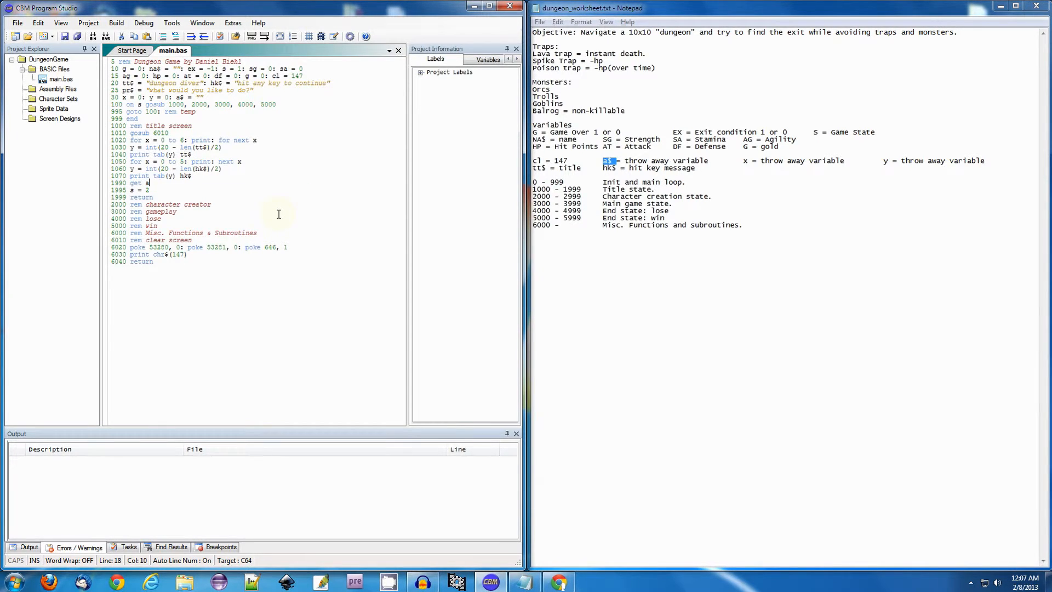
{"action": "type", "text": "$: if"}
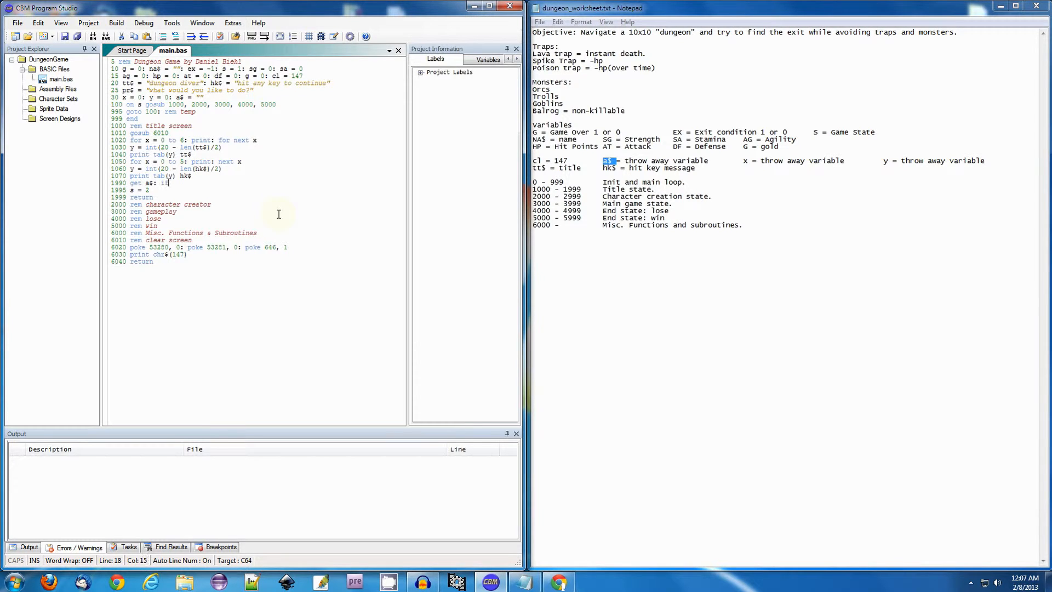
{"action": "type", "text": "a$ ="}
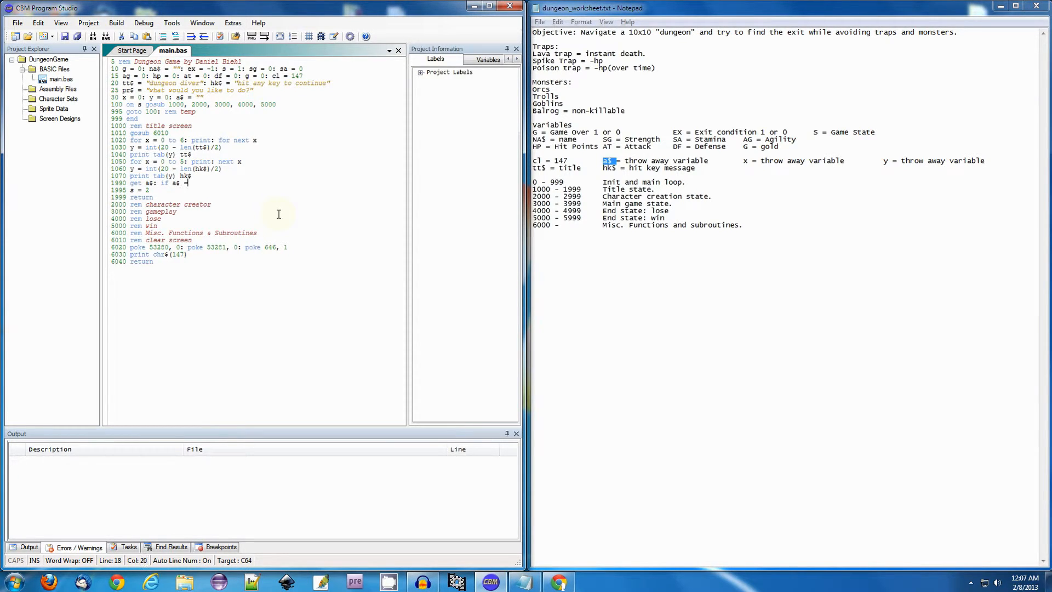
{"action": "type", "text": "\"\" then"}
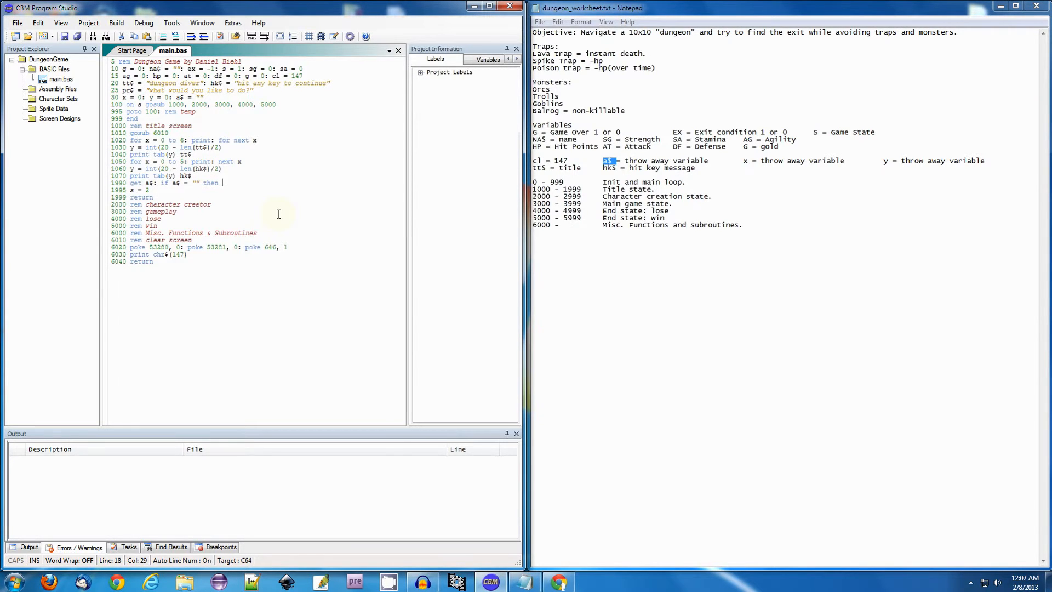
{"action": "type", "text": "1"}
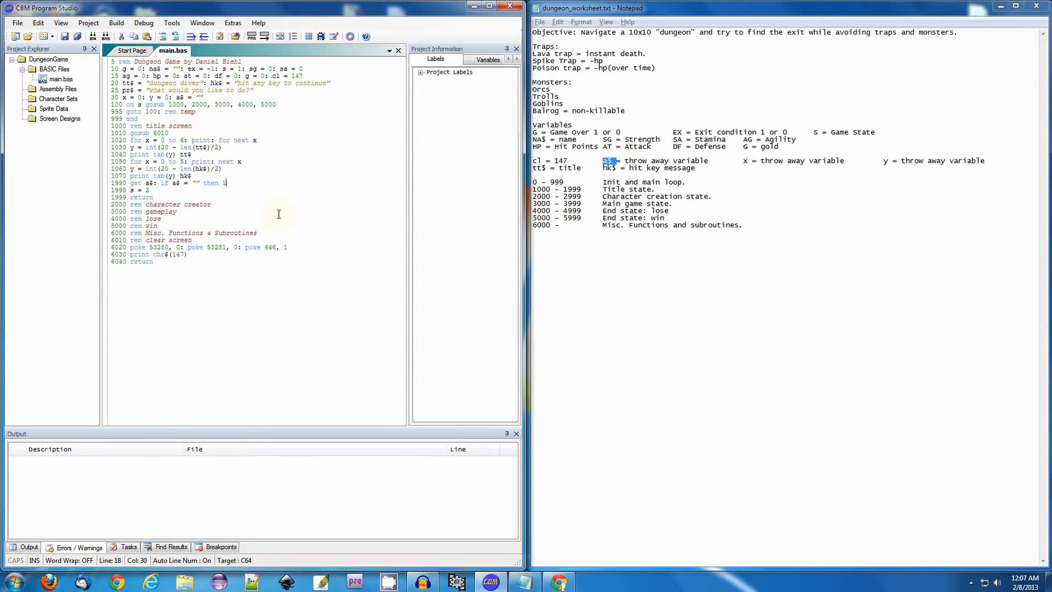
{"action": "type", "text": "990"}
{"action": "left_click", "coordinate": [178, 190]}
{"action": "type", "text": ":"}
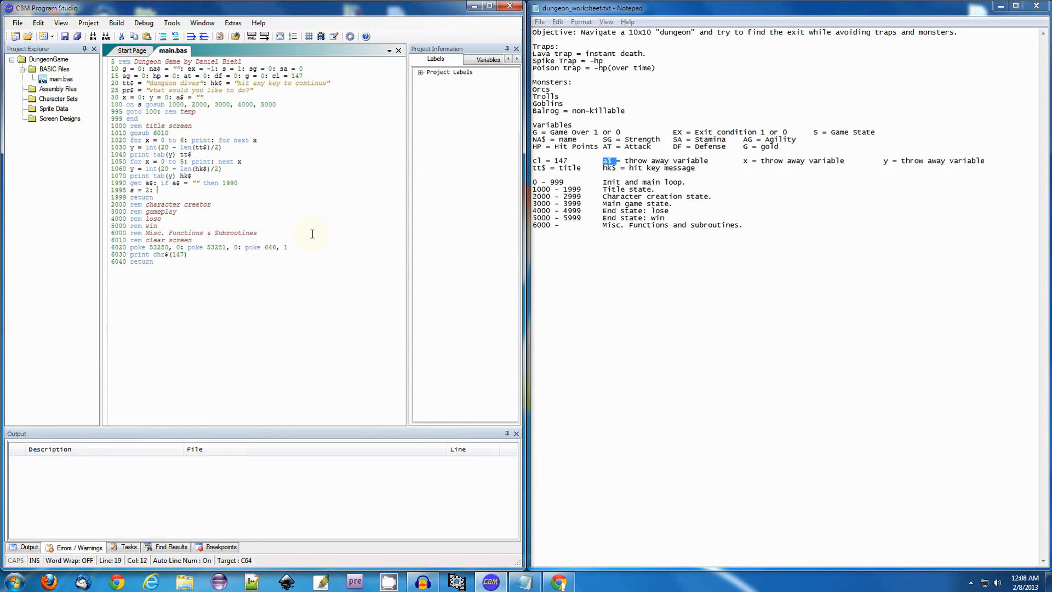
{"action": "type", "text": "a$ ="}
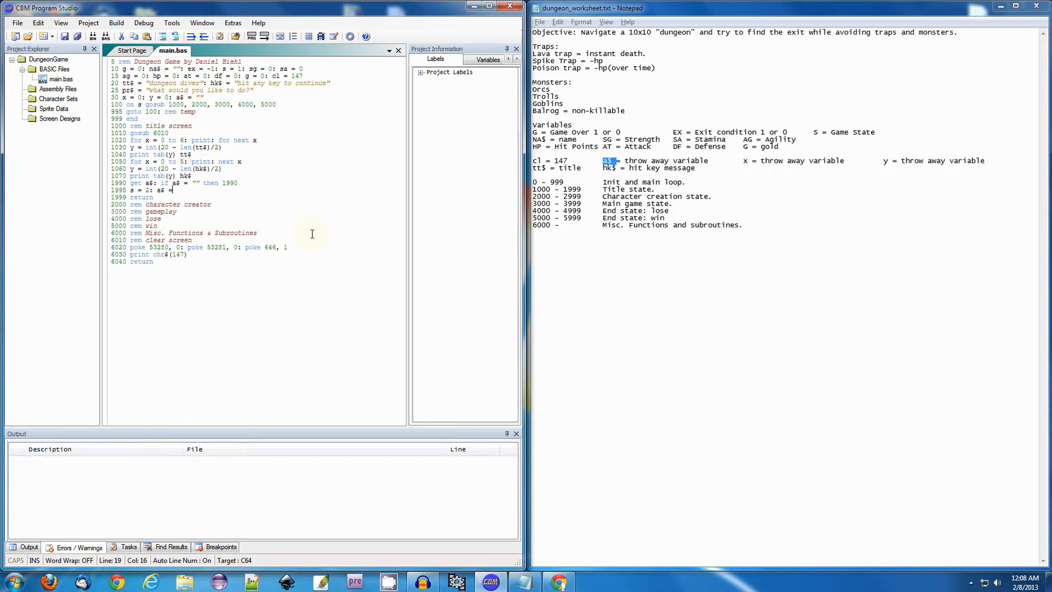
{"action": "type", "text": "\"\""}
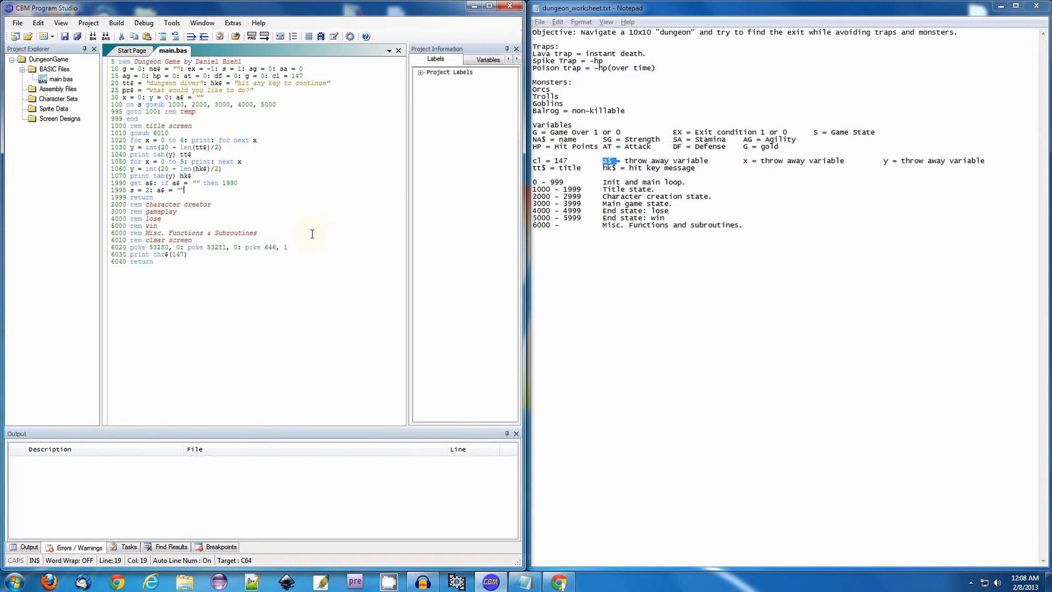
{"action": "mouse_move", "coordinate": [308, 206]}
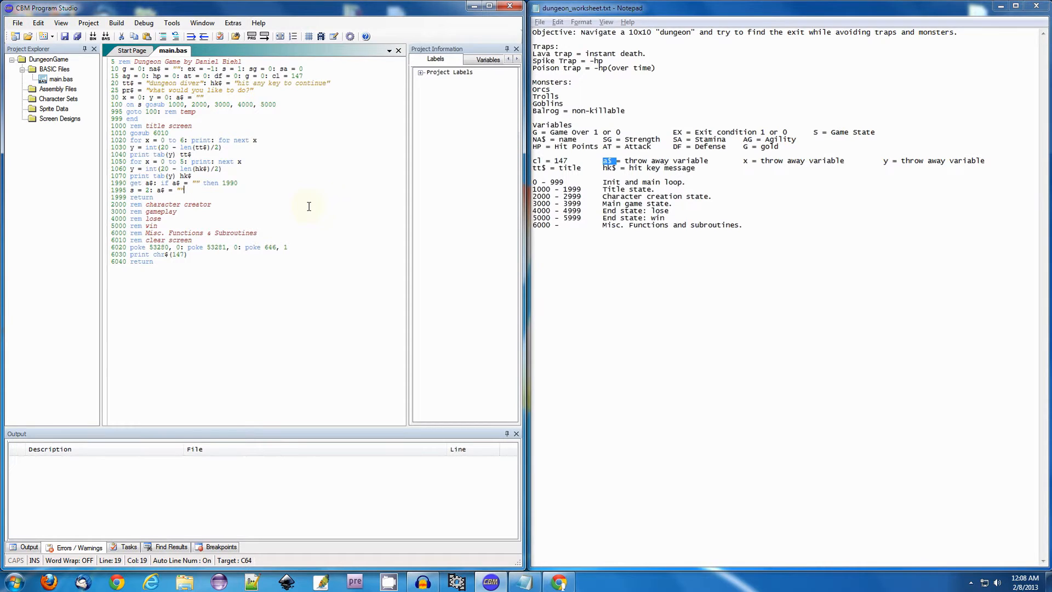
{"action": "mouse_move", "coordinate": [303, 210]}
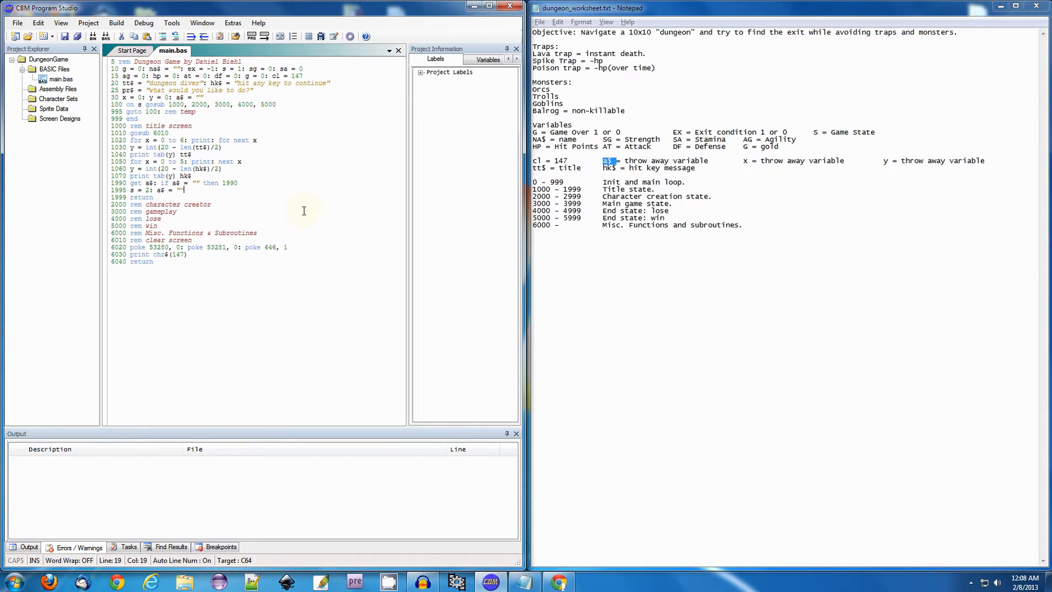
{"action": "mouse_move", "coordinate": [331, 211]}
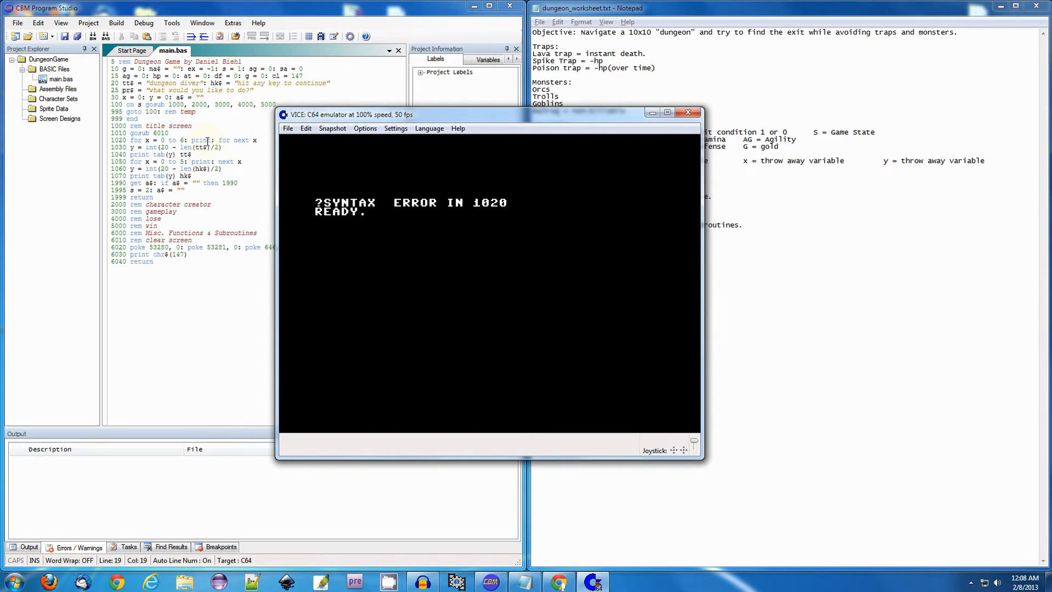
Step: Close VICE after the run stops with ?SYNTAX ERROR IN 1020
{"action": "left_click", "coordinate": [688, 112]}
{"action": "type", "text": ";"}
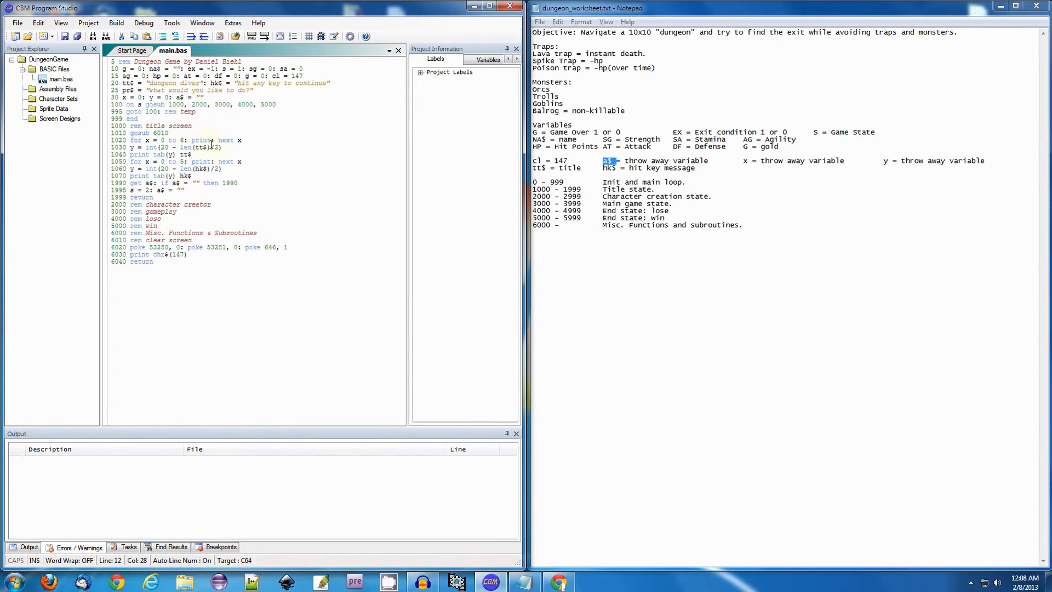
{"action": "mouse_move", "coordinate": [336, 178]}
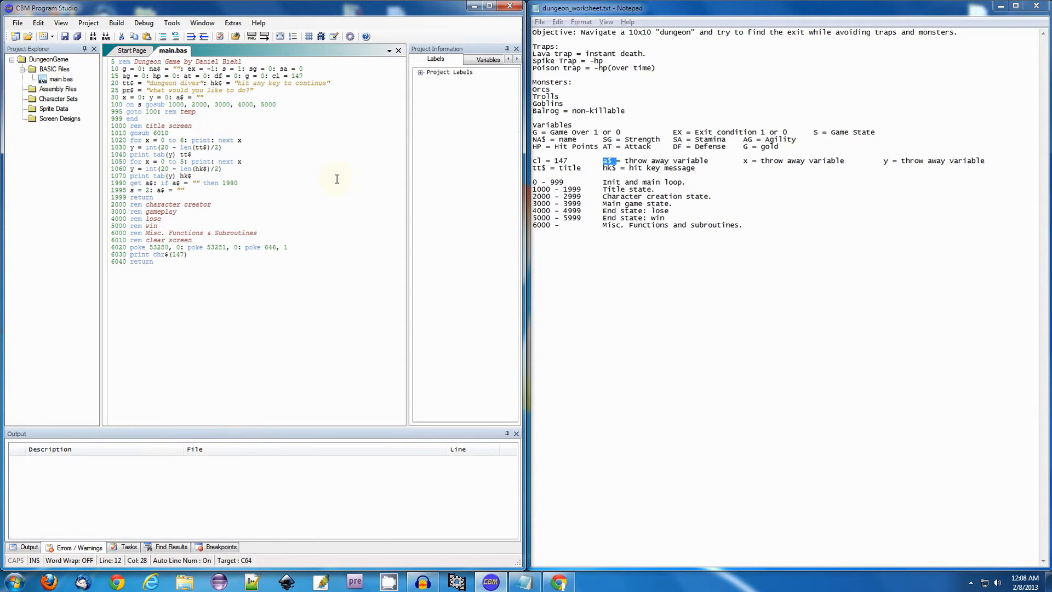
{"action": "mouse_move", "coordinate": [245, 161]}
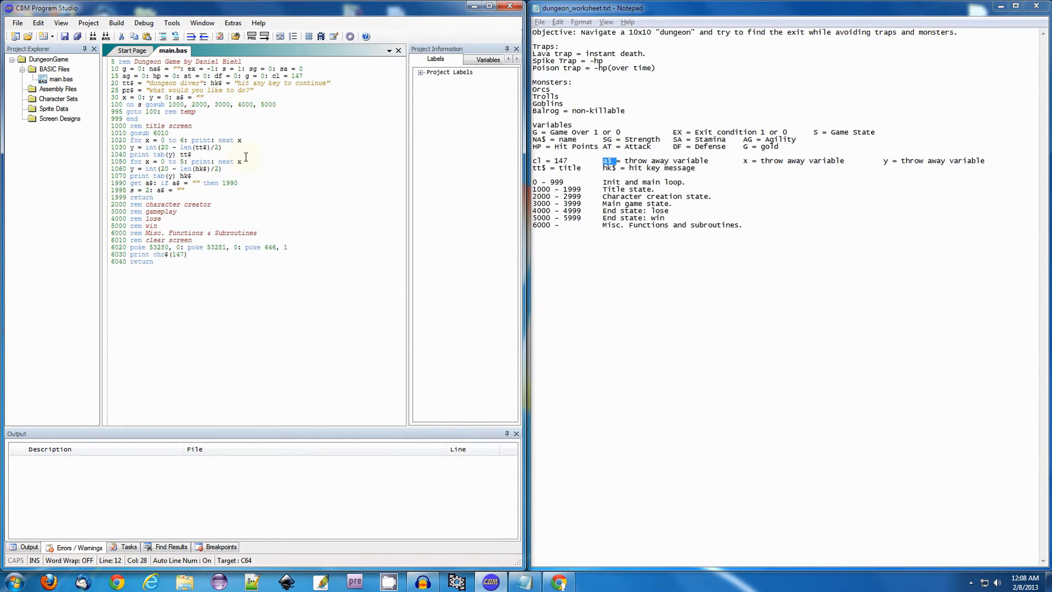
{"action": "mouse_move", "coordinate": [251, 167]}
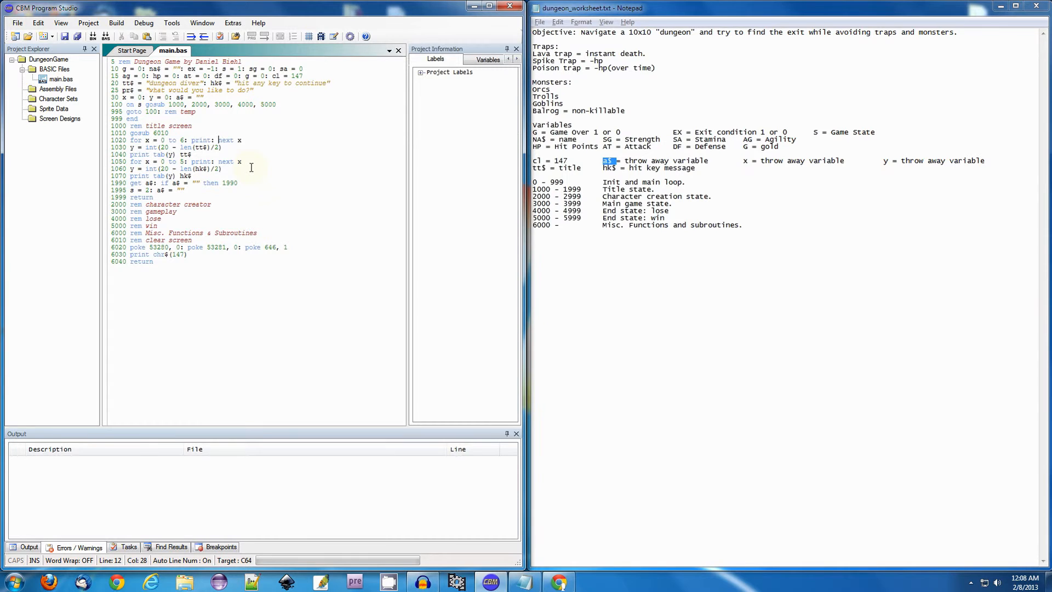
Step: Build and run the corrected program in VICE
{"action": "left_click", "coordinate": [251, 36]}
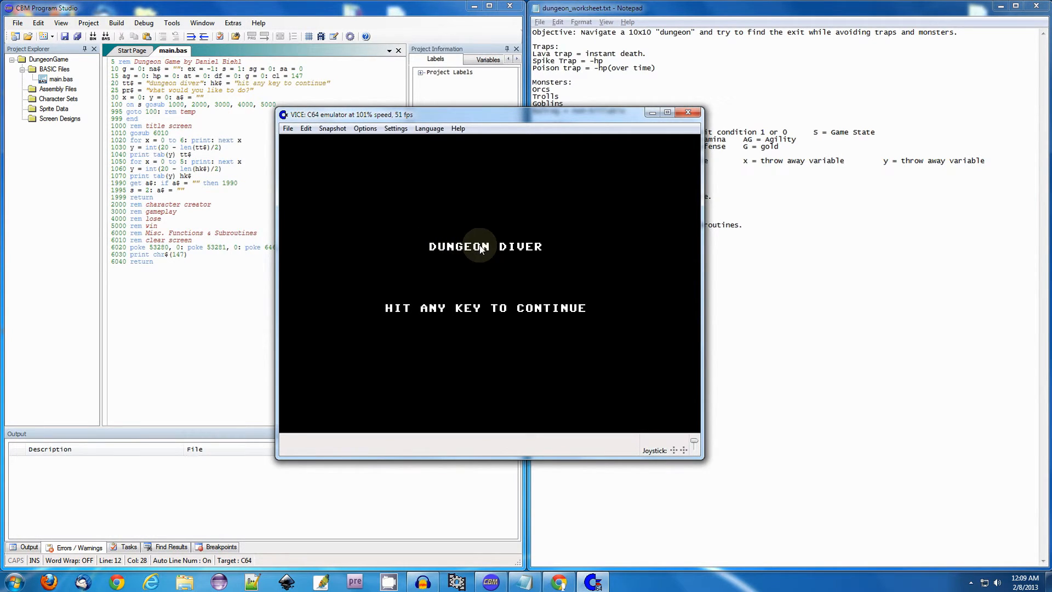
{"action": "mouse_move", "coordinate": [534, 321]}
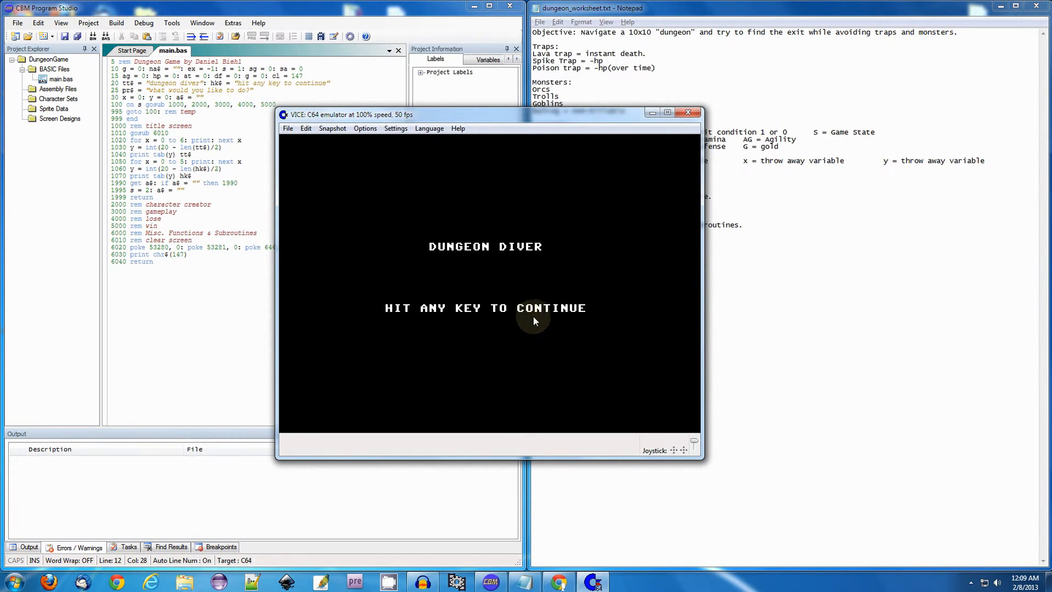
{"action": "mouse_move", "coordinate": [549, 334]}
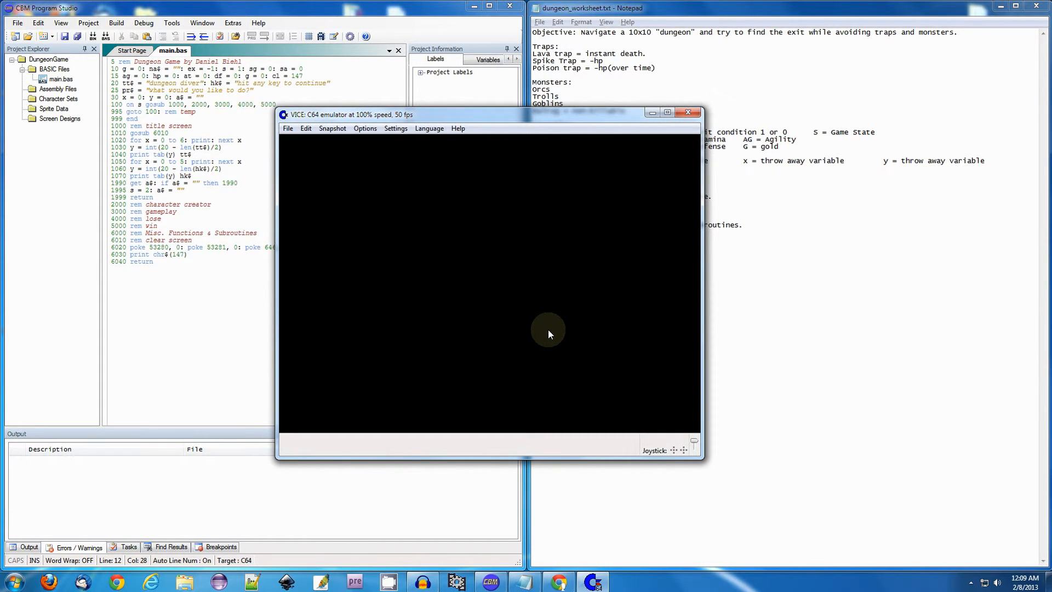
{"action": "mouse_move", "coordinate": [456, 148]}
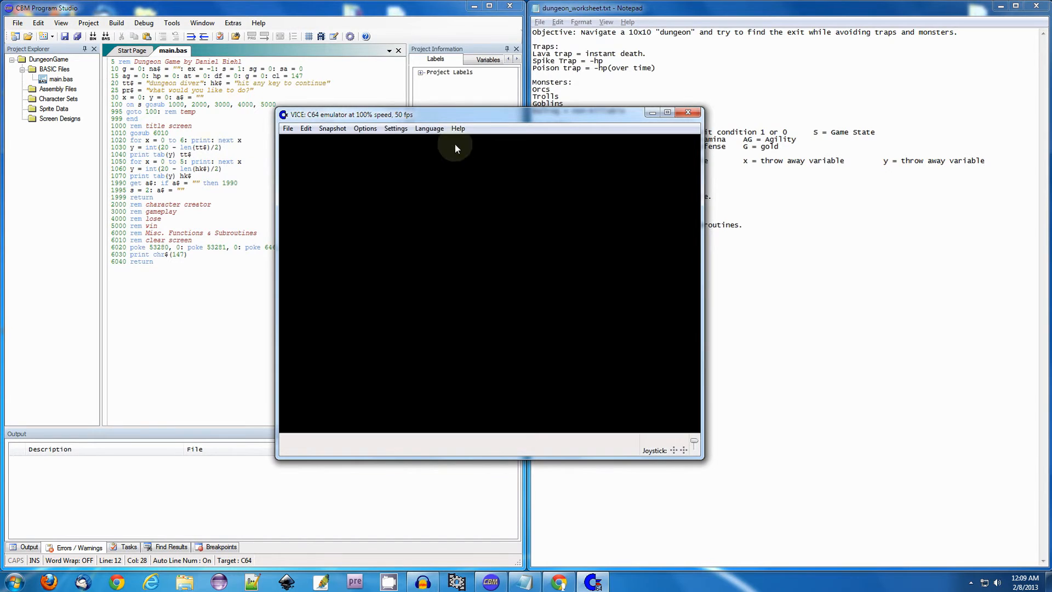
Step: Close VICE after the Dungeon Diver title screen clears on a keypress
{"action": "left_click", "coordinate": [688, 112]}
{"action": "type", "text": "2010"}
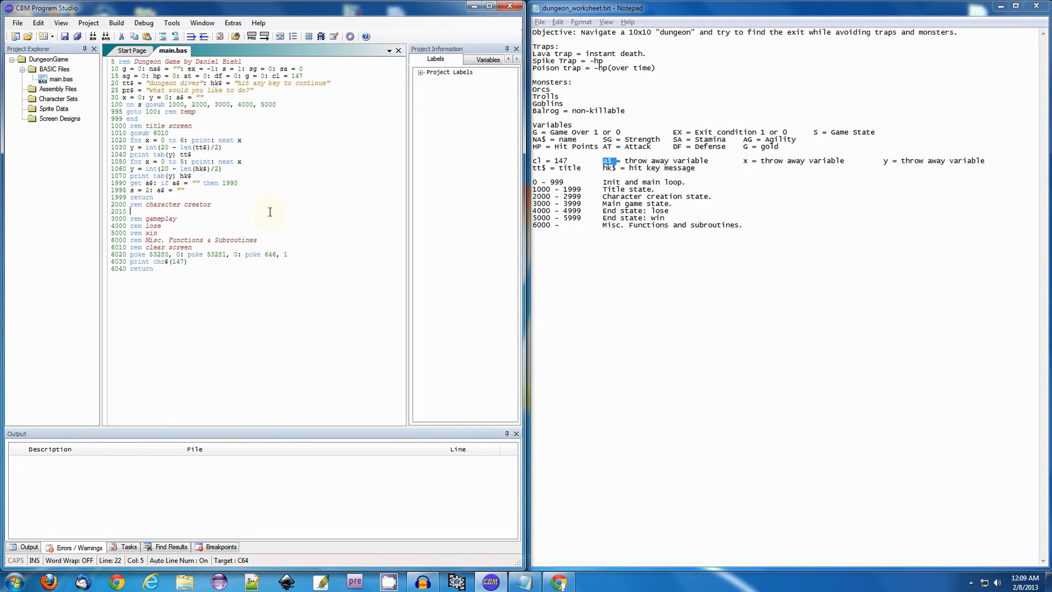
Step: Type line 2010 as print "character creator", correcting the mistyped letters
{"action": "type", "text": "print \"c"}
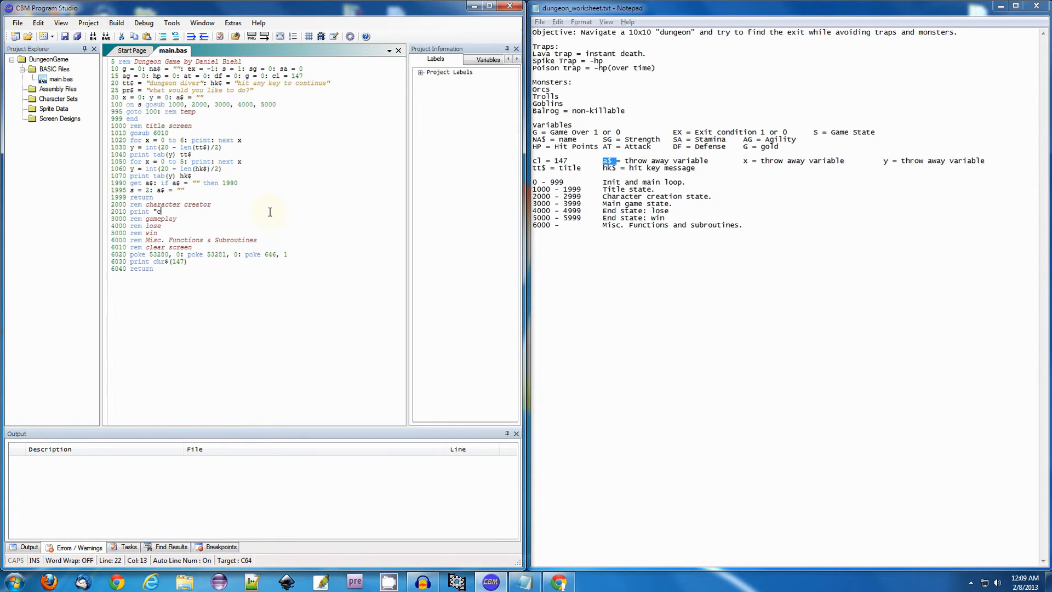
{"action": "type", "text": "haracter chre"}
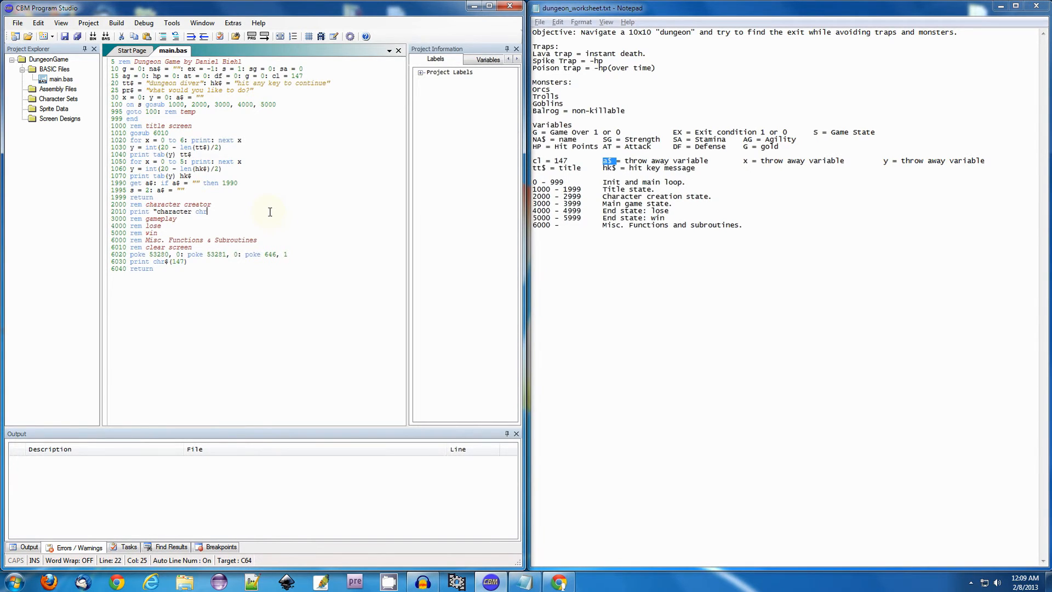
{"action": "key", "text": "Backspace"}
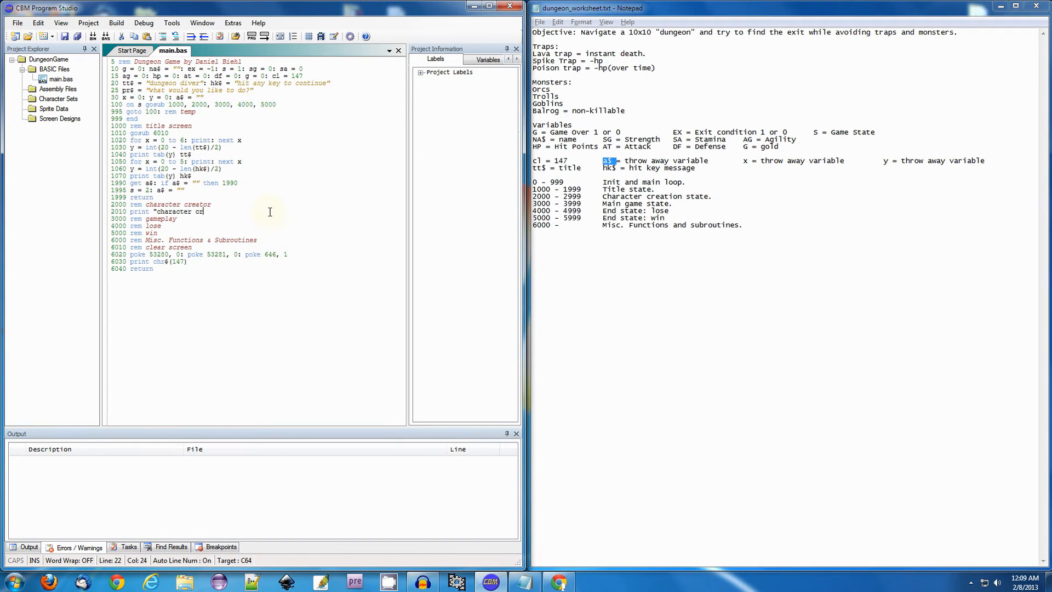
{"action": "type", "text": "eator\""}
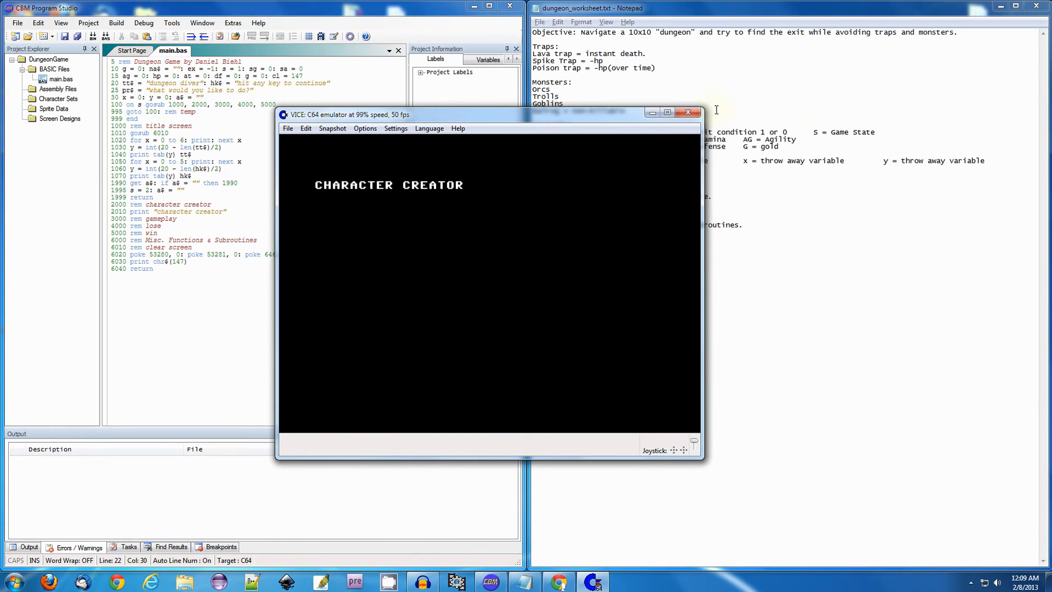
Step: Close the VICE window after the CHARACTER CREATOR heading appears
{"action": "left_click", "coordinate": [687, 112]}
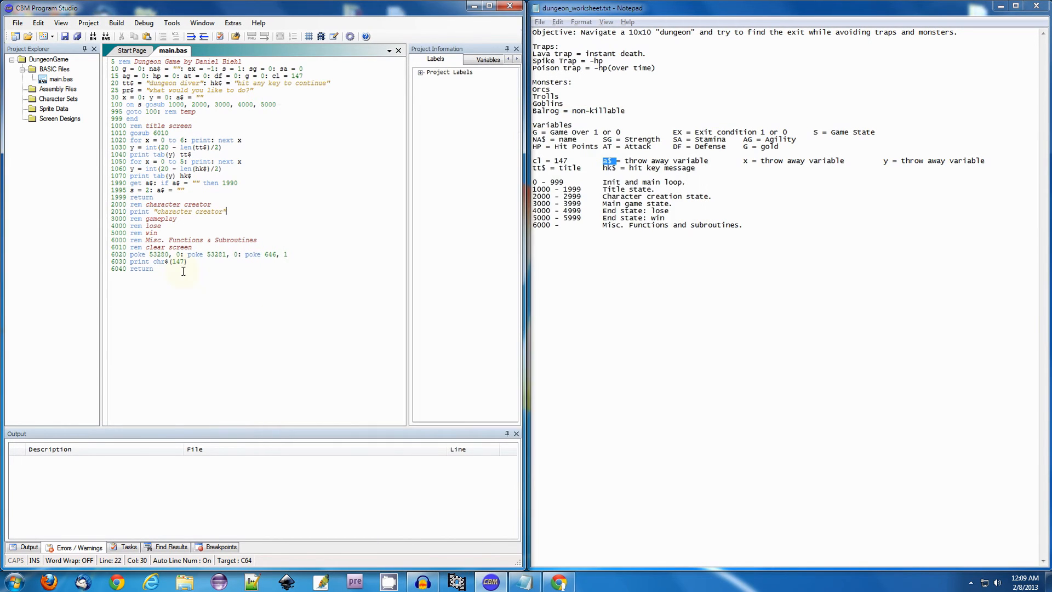